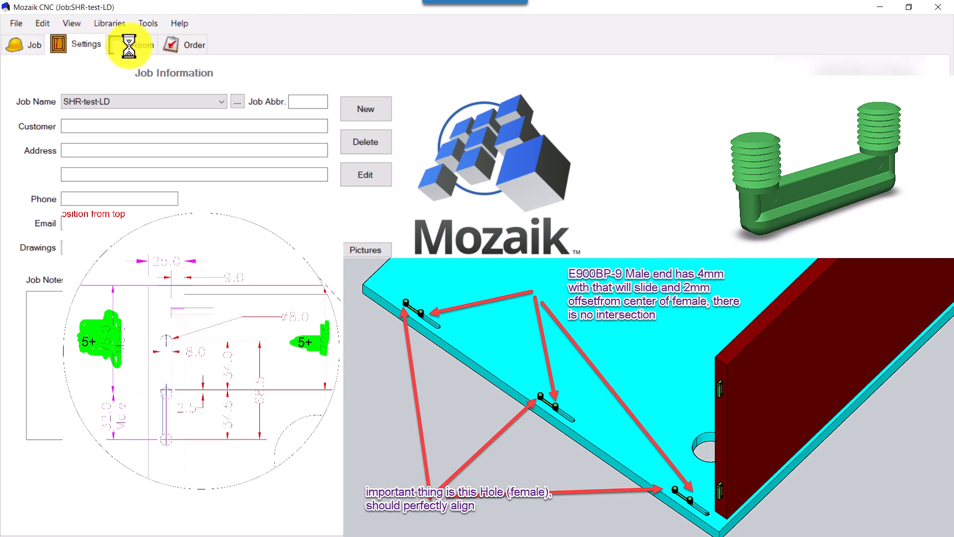
Draw a single 1,962 mm wall in Room 1 from the Room layout.
left_click(135, 45)
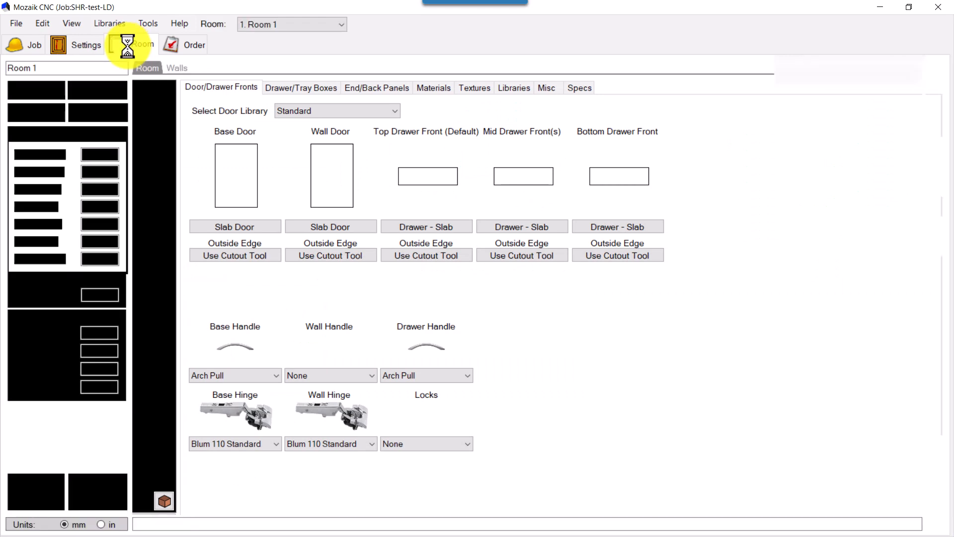
left_click(143, 45)
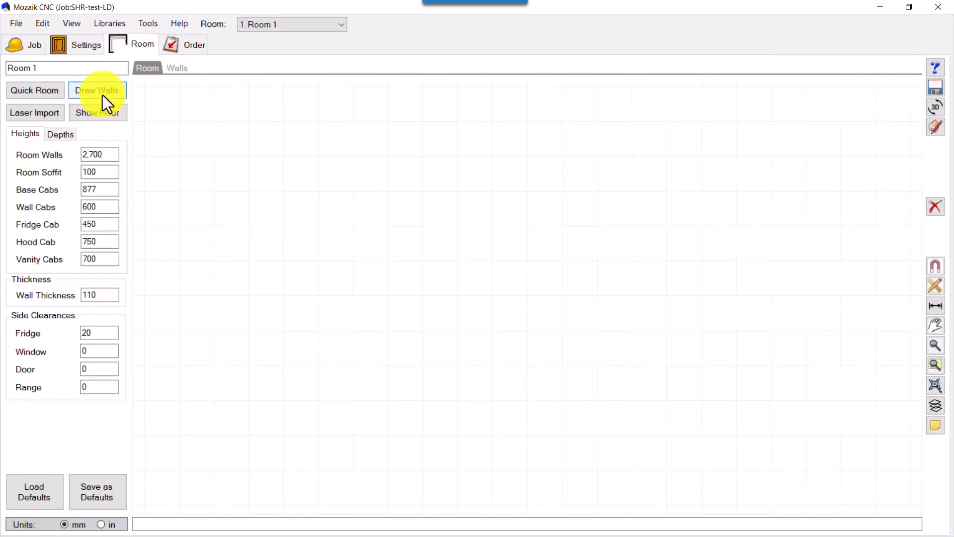
left_click(97, 91)
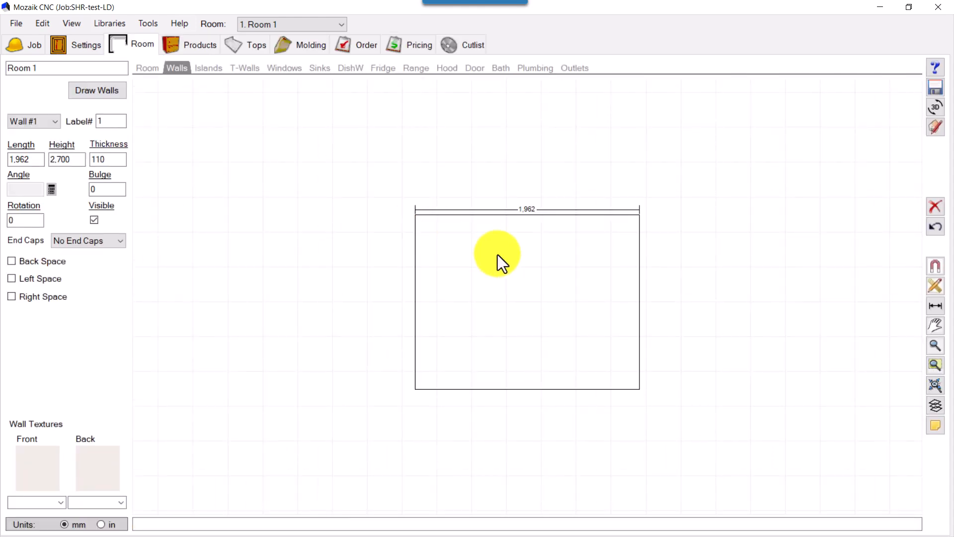
mouse_move(937, 406)
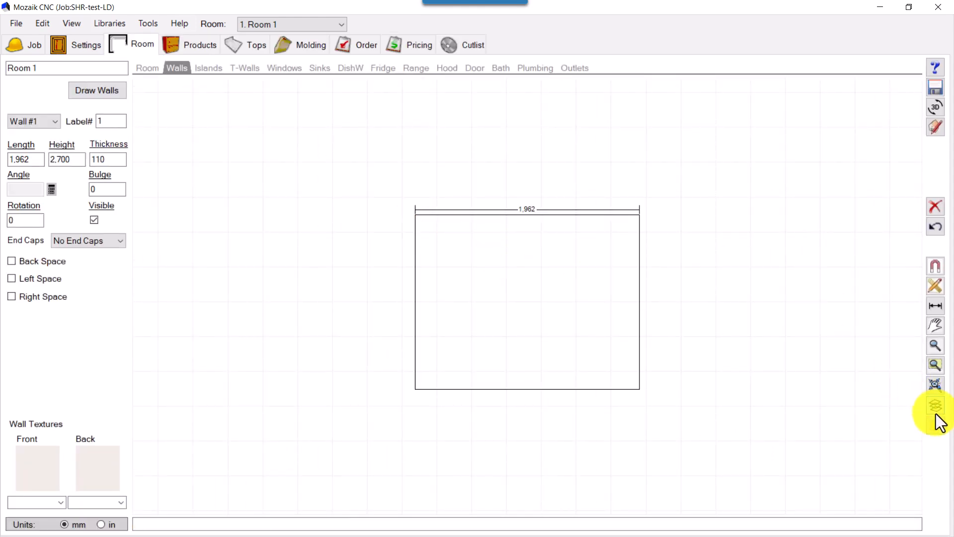
Toggle the walls layer in Room Layers and bring up the product library.
left_click(934, 405)
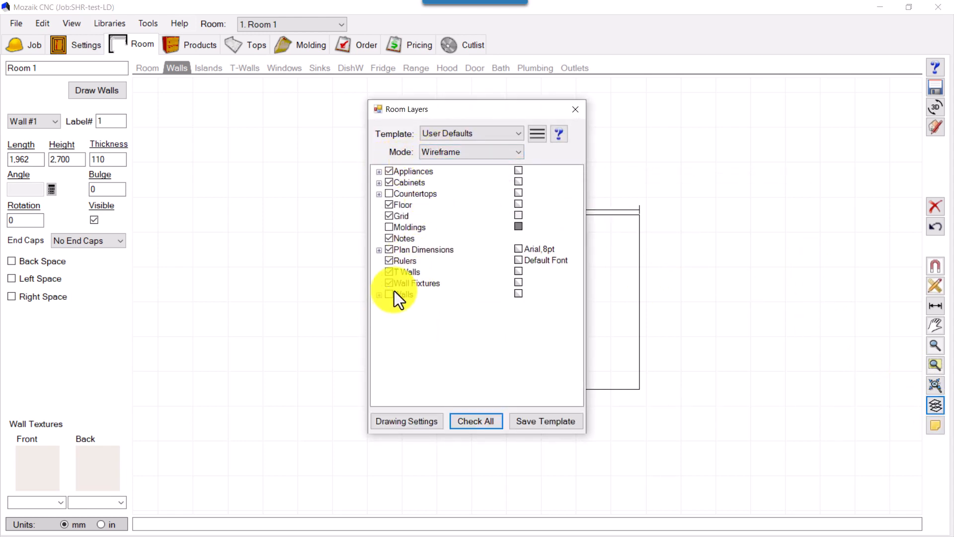
left_click(575, 110)
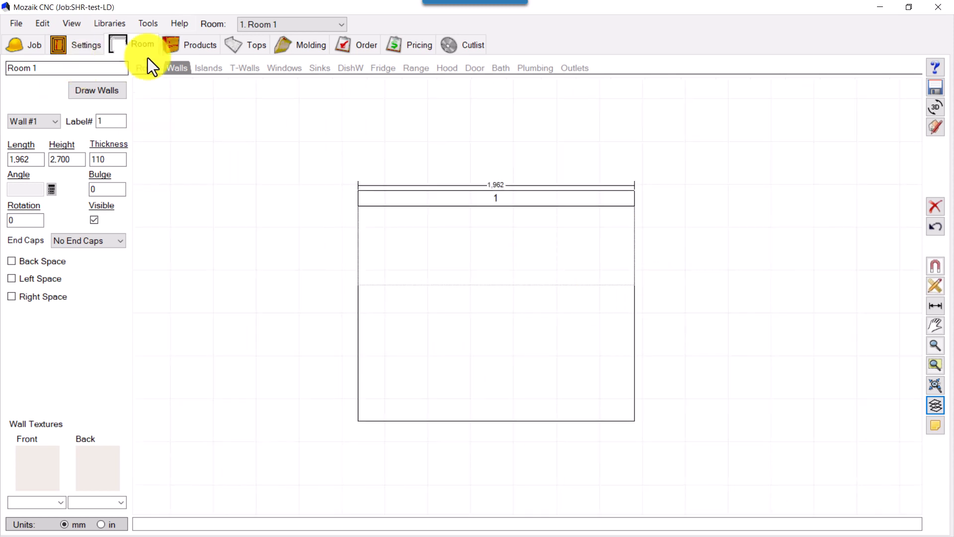
left_click(200, 45)
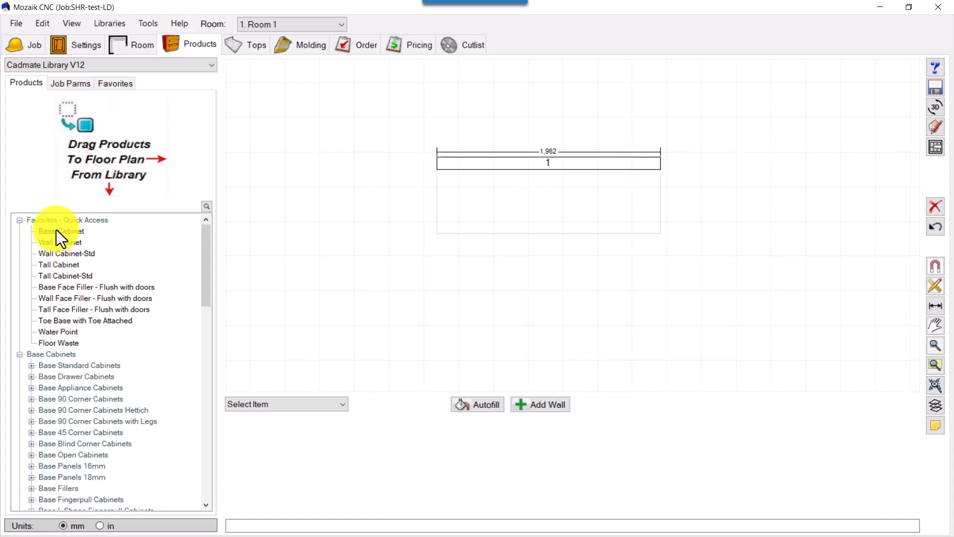
Place an 800 mm Base Cabinet at the left end of wall 1.
left_click(60, 231)
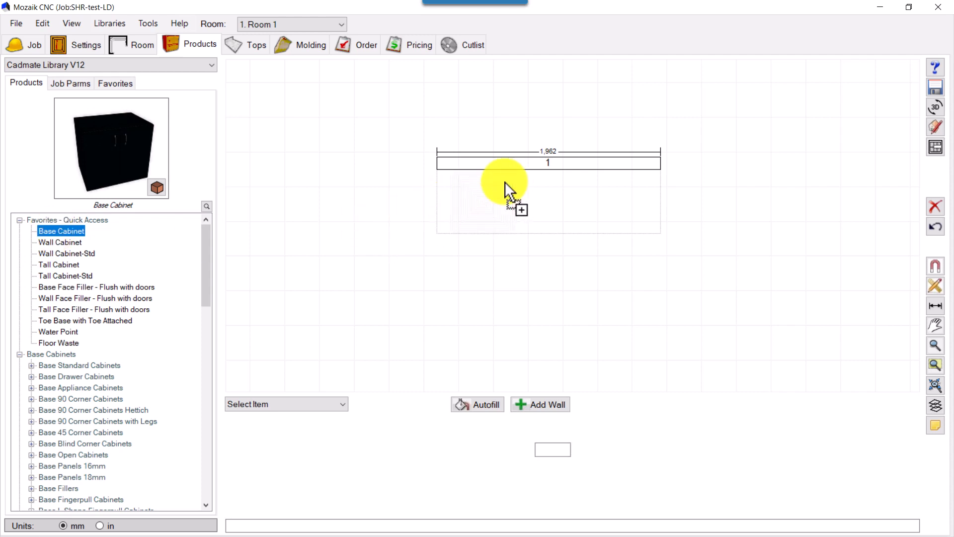
left_click(505, 186)
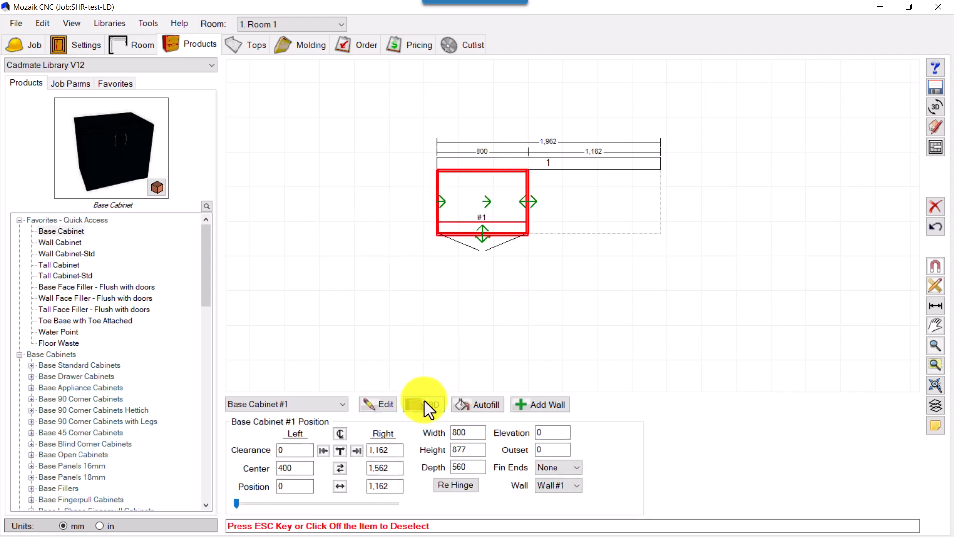
left_click(423, 403)
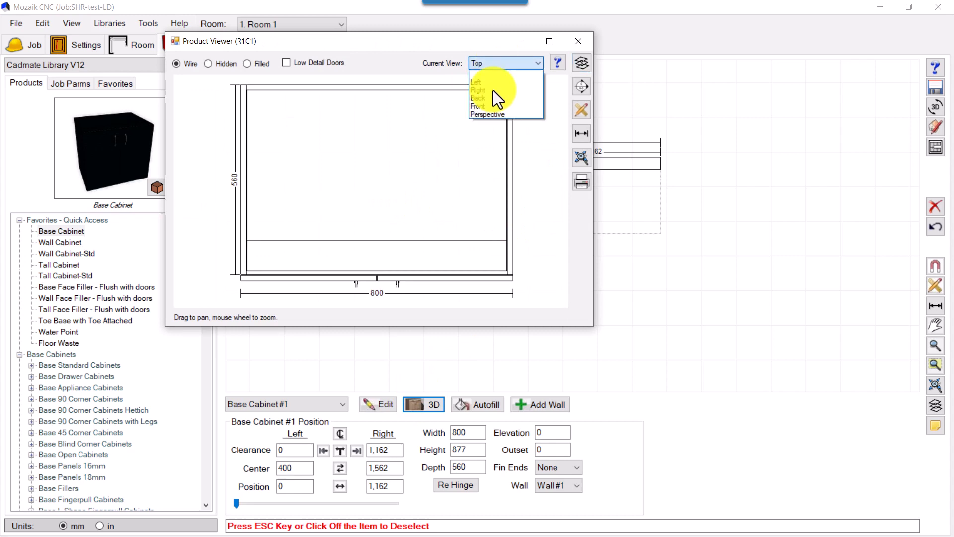
left_click(487, 116)
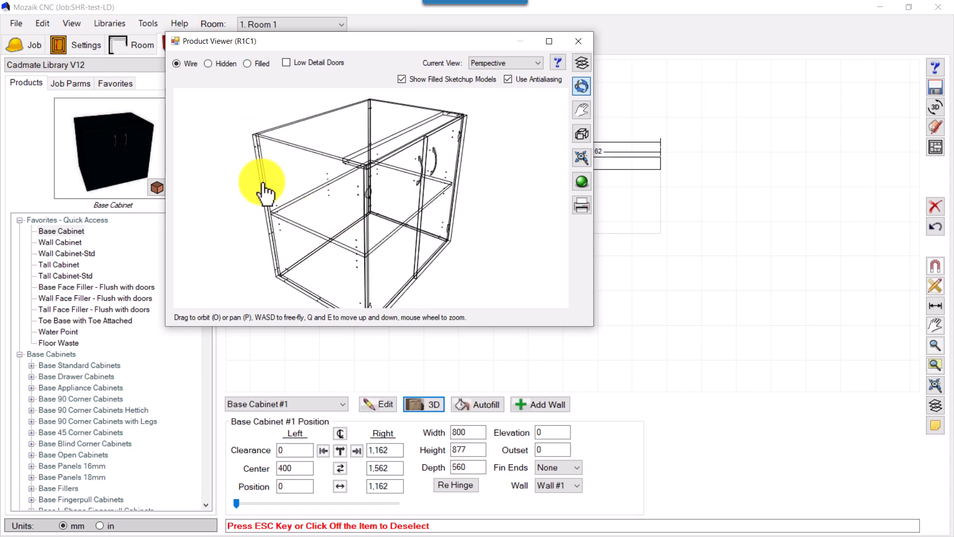
left_click_drag(264, 192, 307, 137)
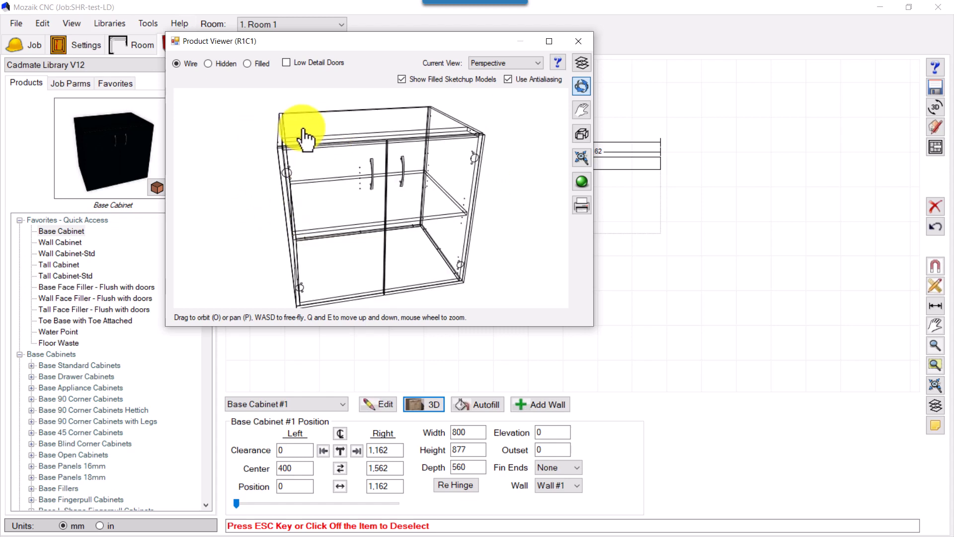
left_click_drag(307, 137, 335, 204)
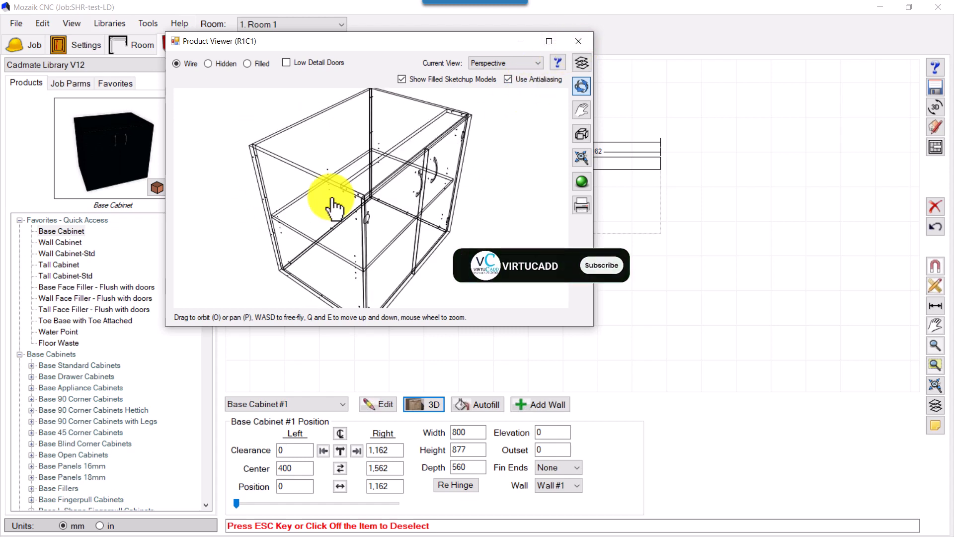
left_click(600, 264)
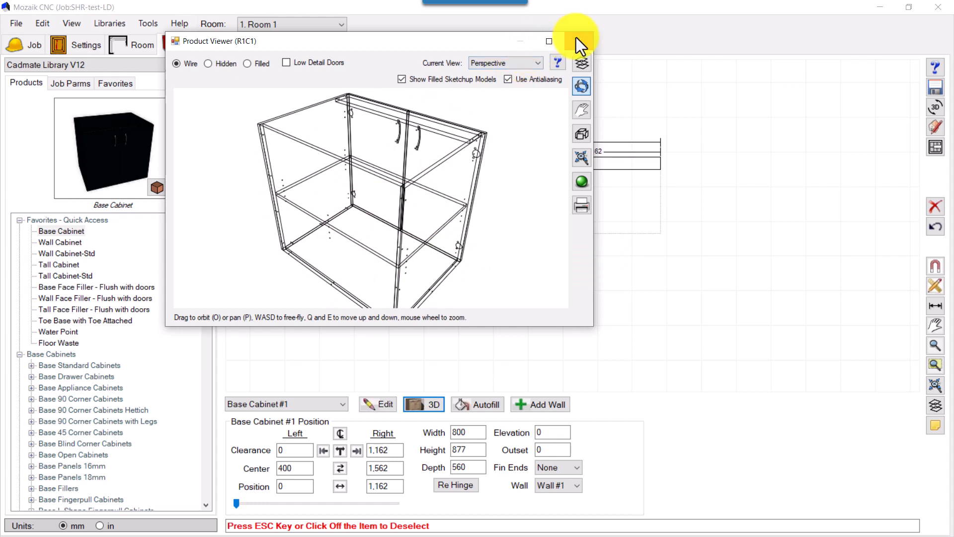
left_click(547, 40)
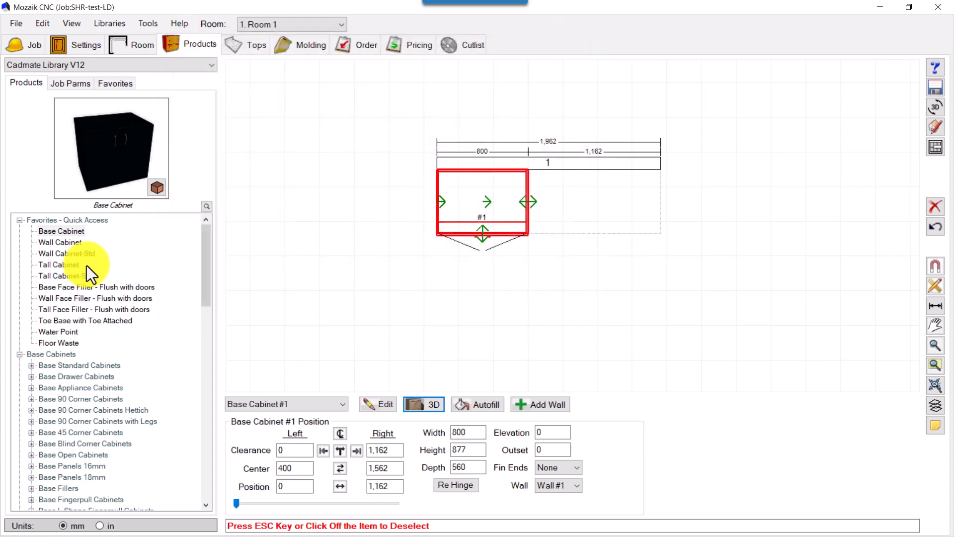
Set the BTop job parameter to Full Top and bring up the Libraries menu.
left_click(70, 83)
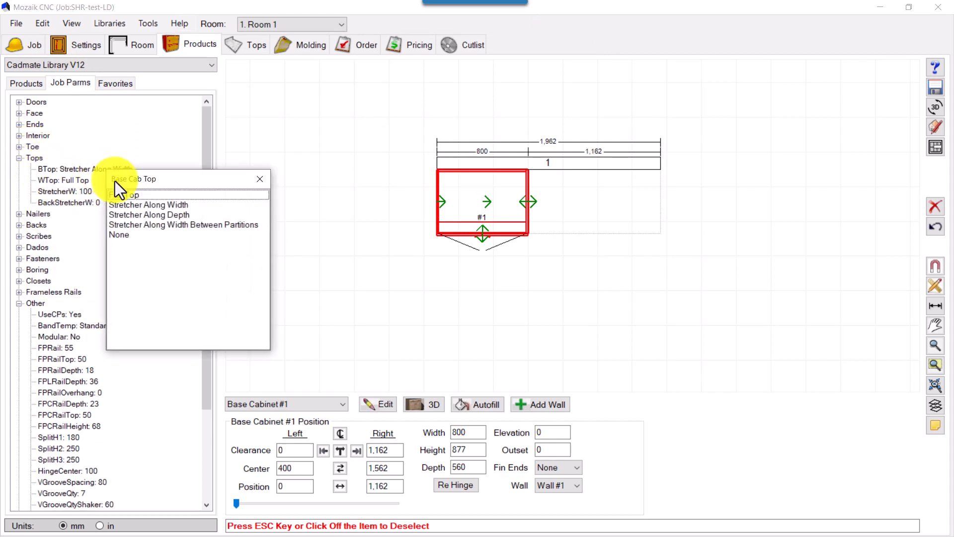
left_click(547, 268)
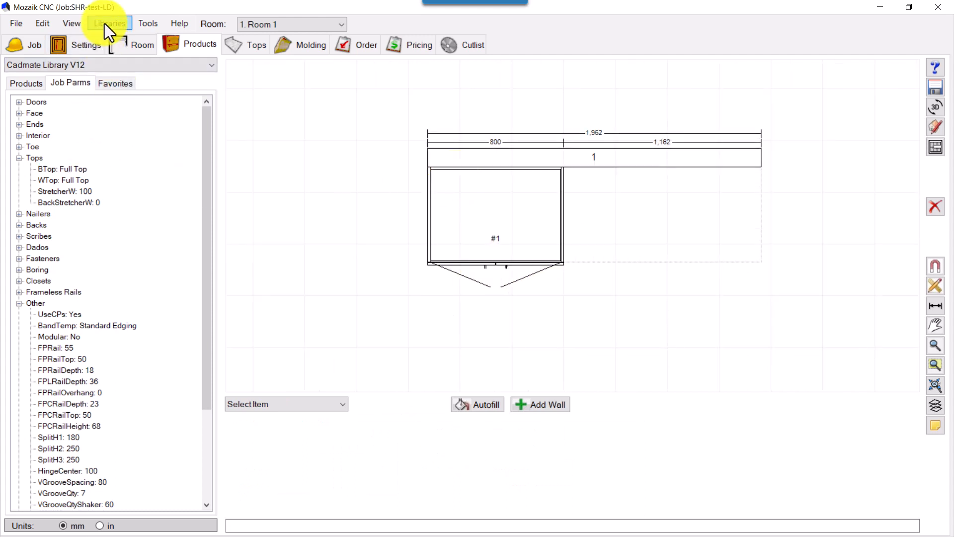
left_click(109, 24)
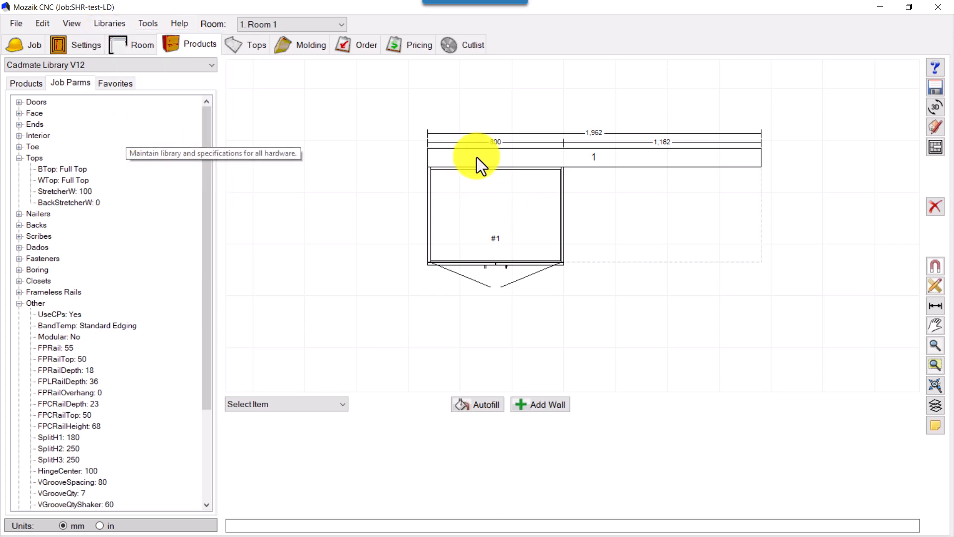
mouse_move(429, 264)
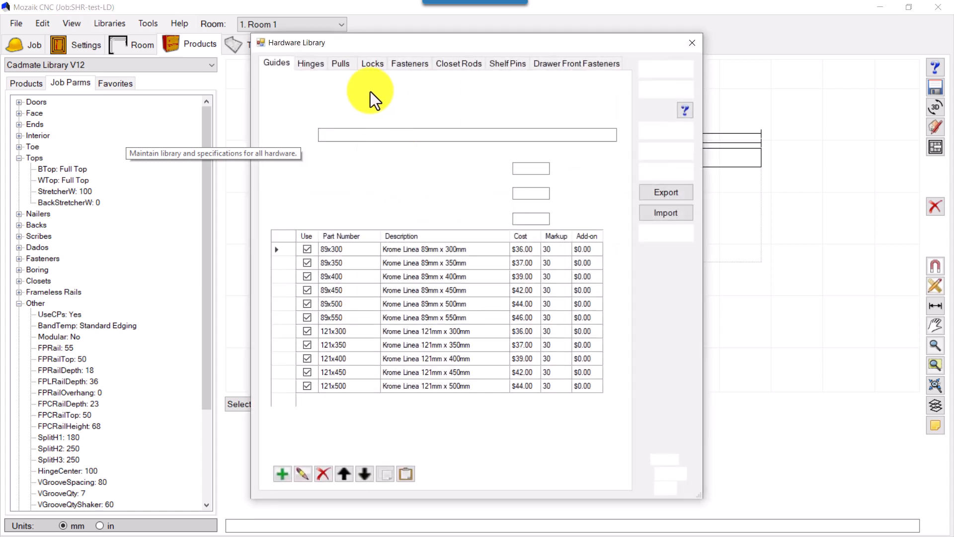
Browse the Fastener list in the Hardware Library's Joint Templates.
left_click(408, 64)
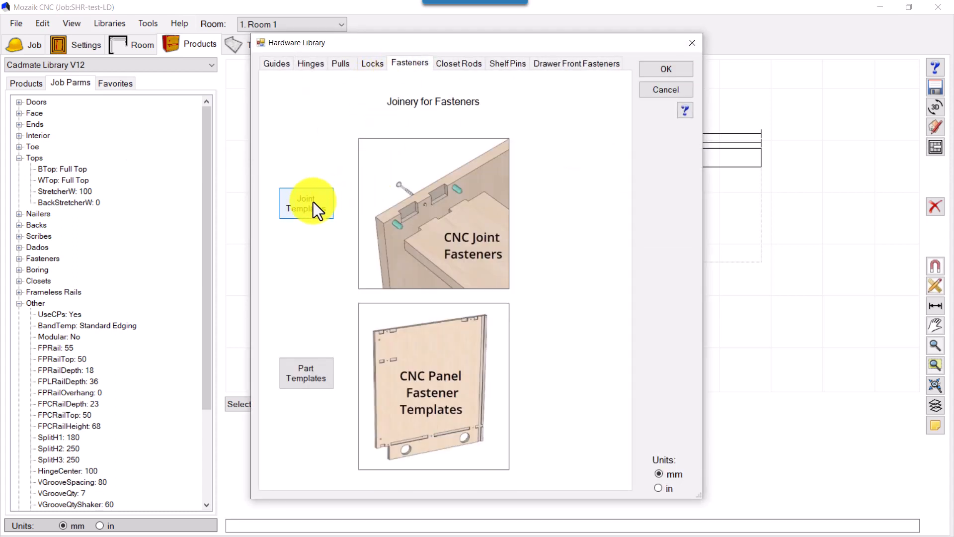
left_click(306, 202)
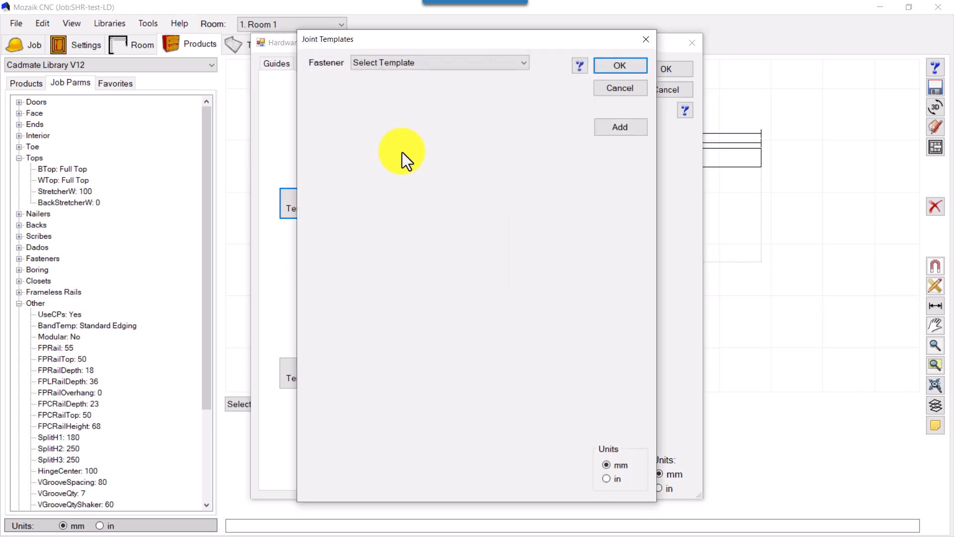
mouse_move(522, 63)
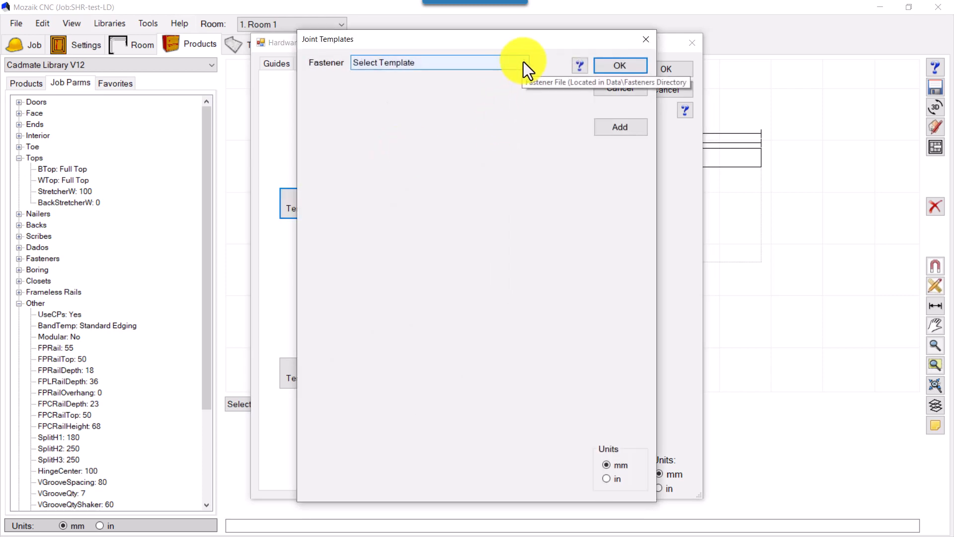
left_click(522, 62)
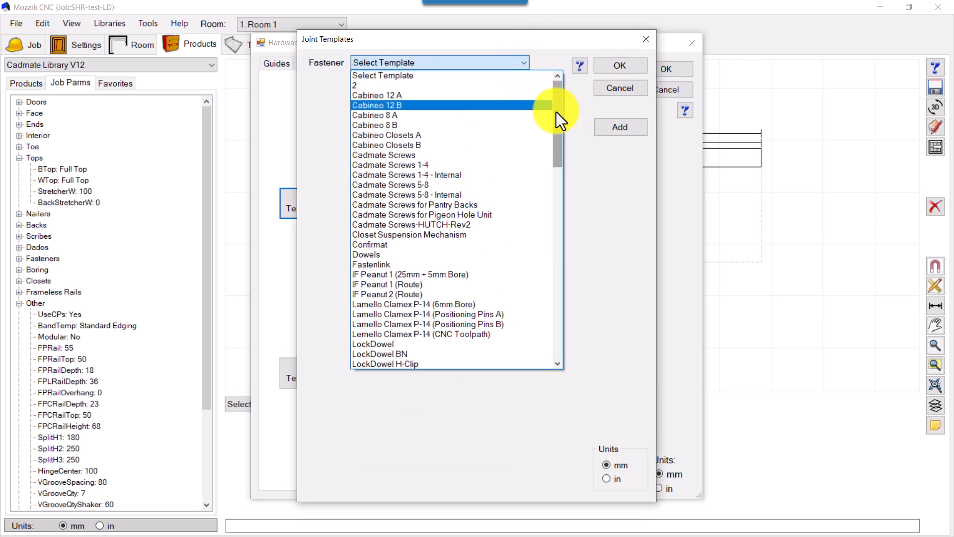
scroll("down", 3)
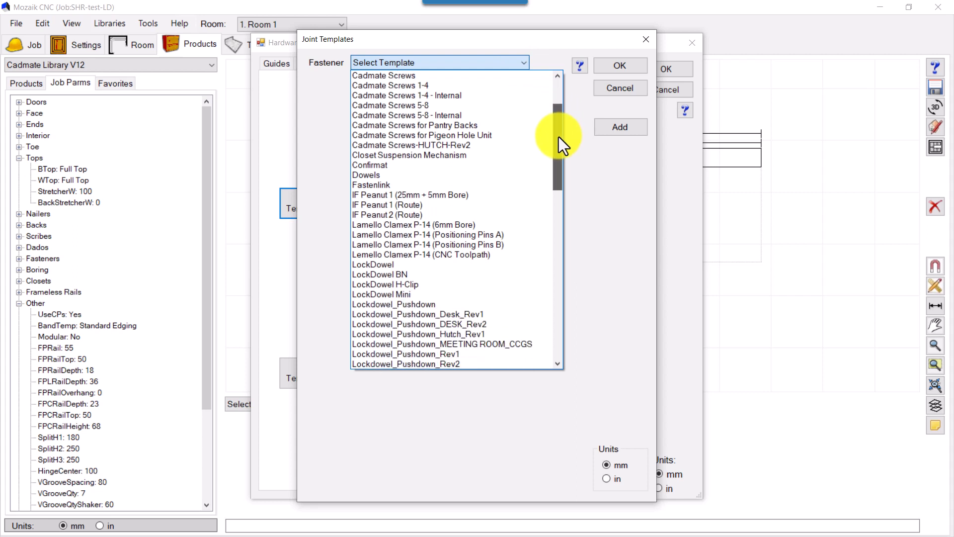
left_click(409, 155)
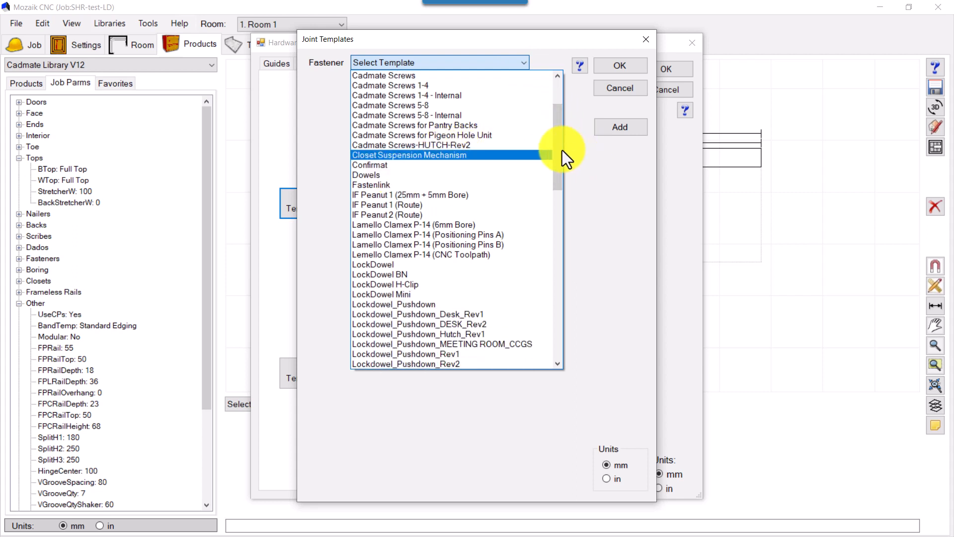
scroll("down", 3)
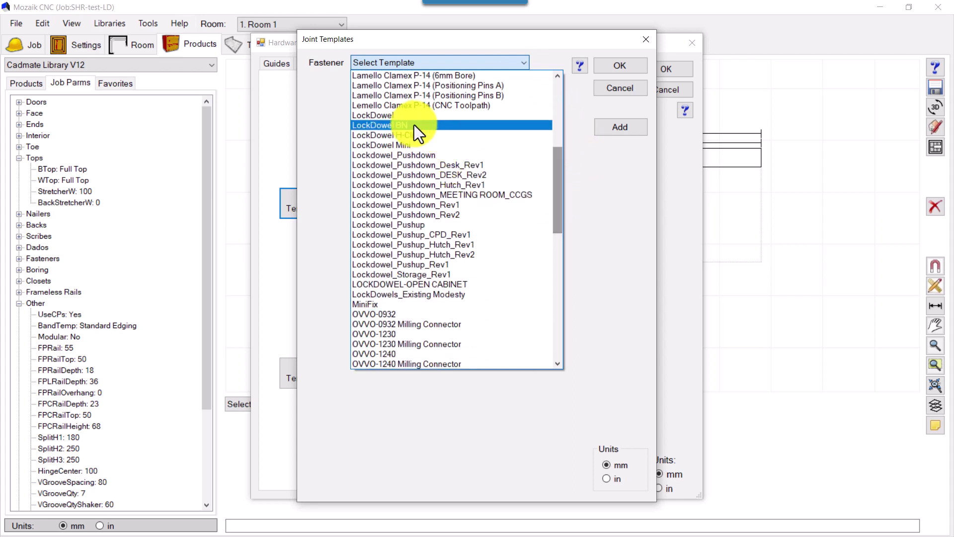
left_click(374, 126)
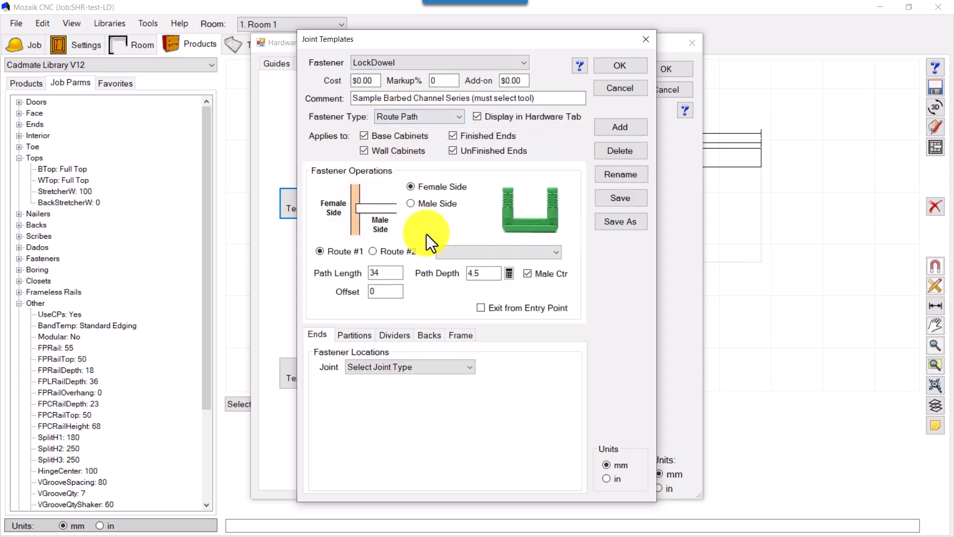
mouse_move(359, 289)
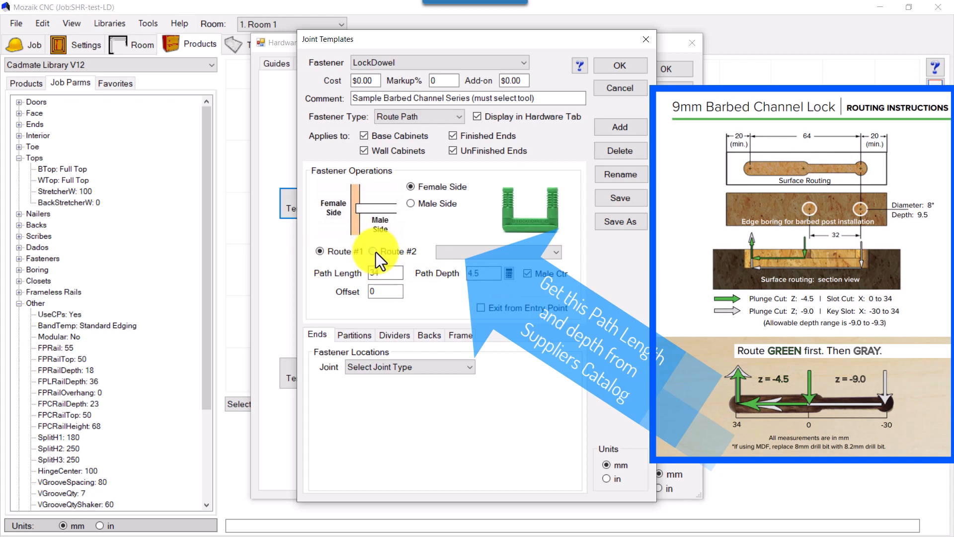
left_click(373, 251)
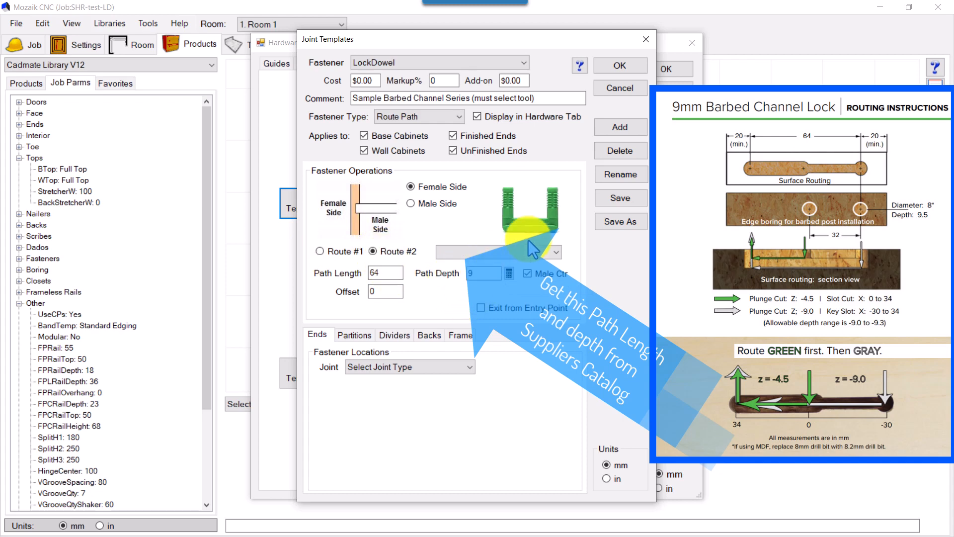
mouse_move(505, 229)
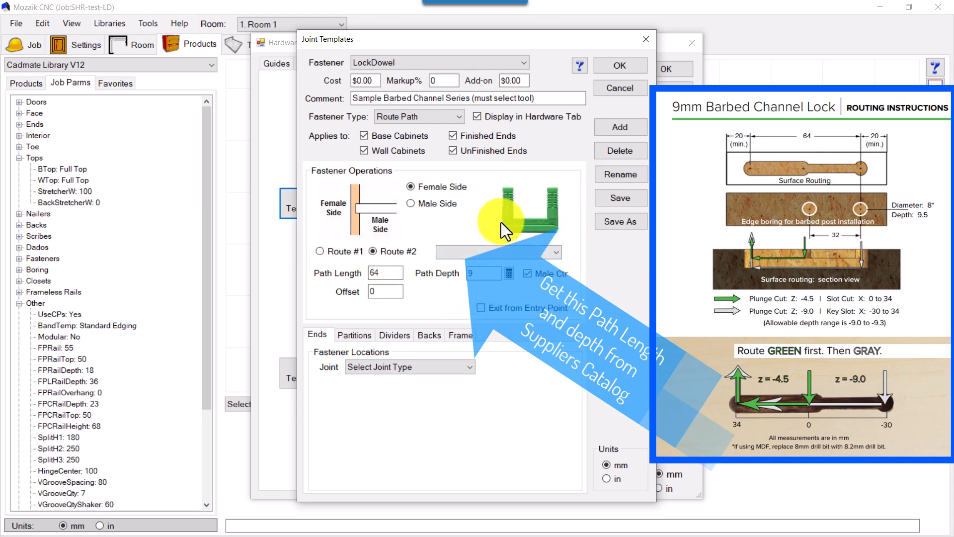
mouse_move(556, 243)
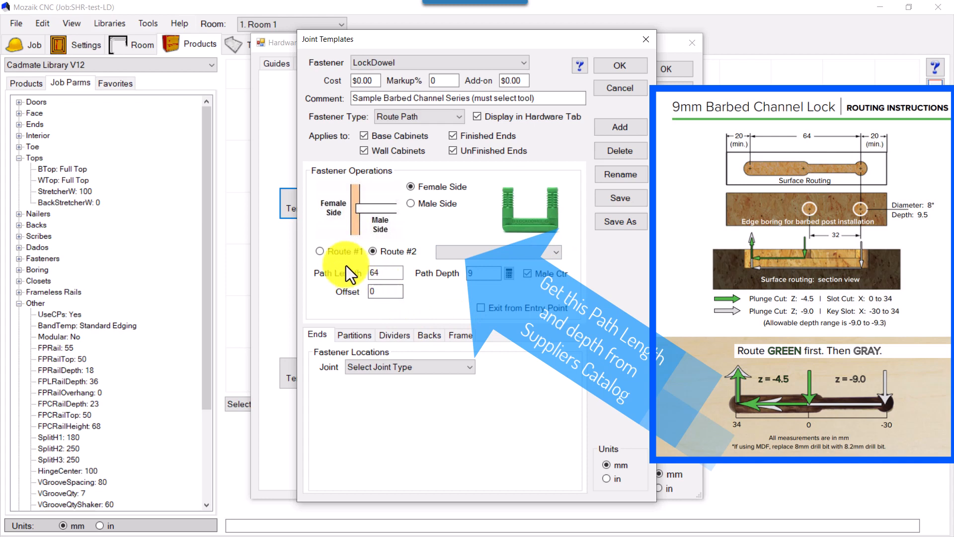
left_click(319, 251)
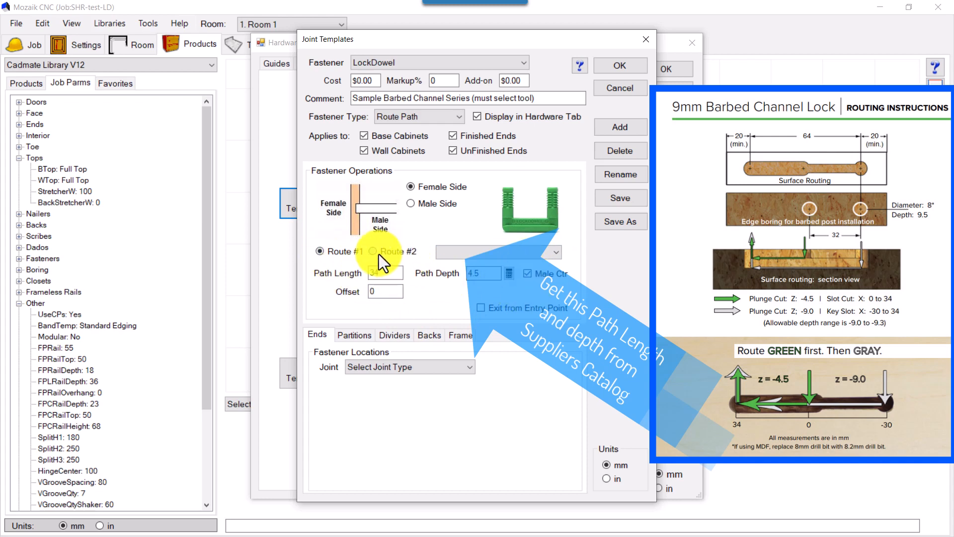
left_click(372, 252)
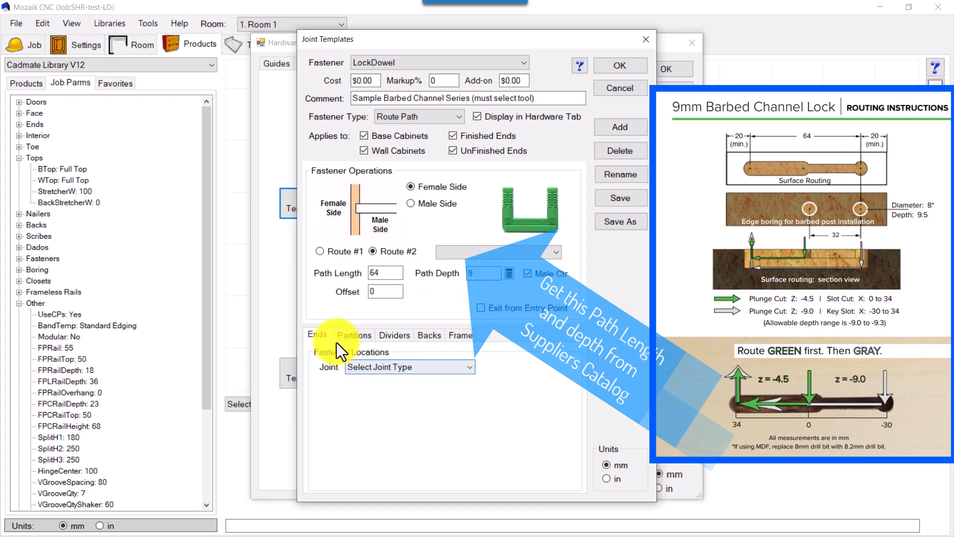
Review LockDowel's End -> Top dowel locations and Route #1 length and depth.
left_click(408, 367)
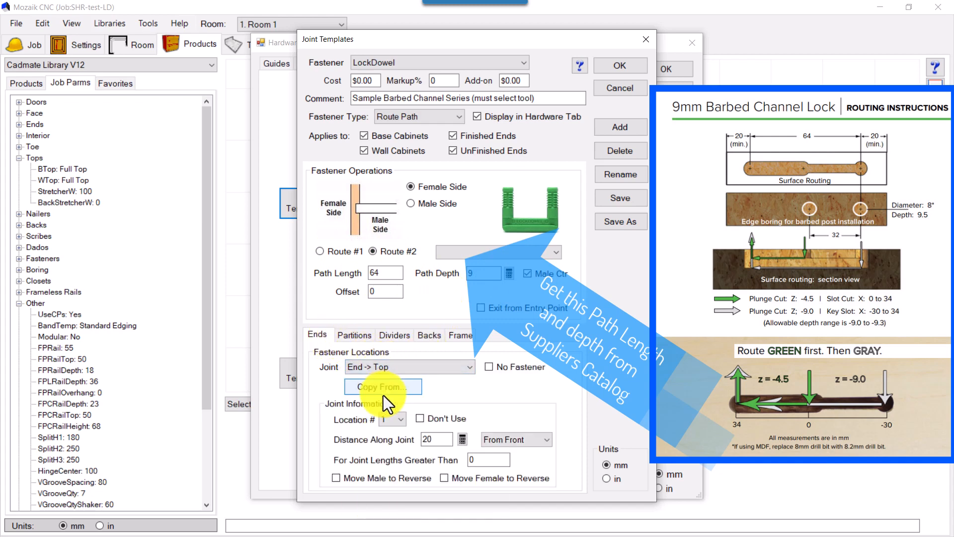
mouse_move(487, 459)
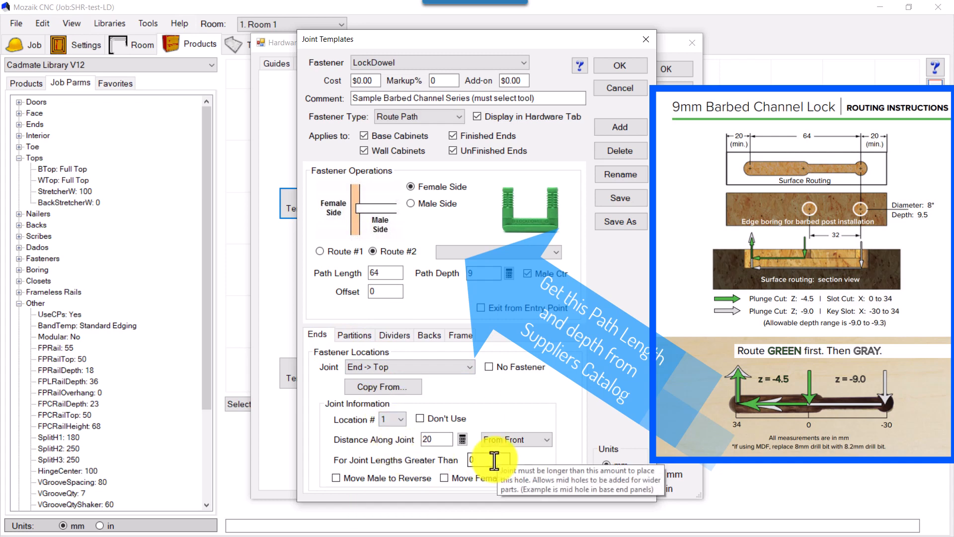
mouse_move(516, 439)
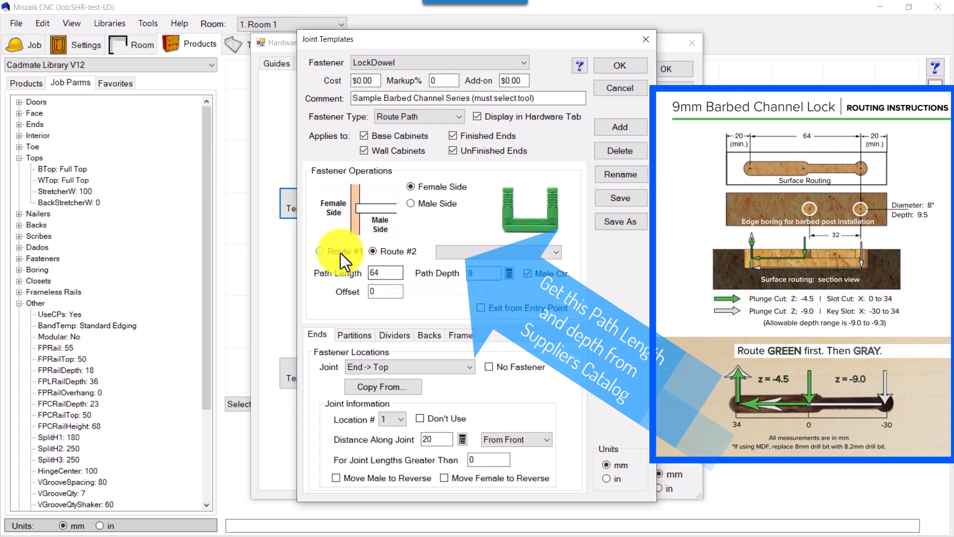
left_click(321, 250)
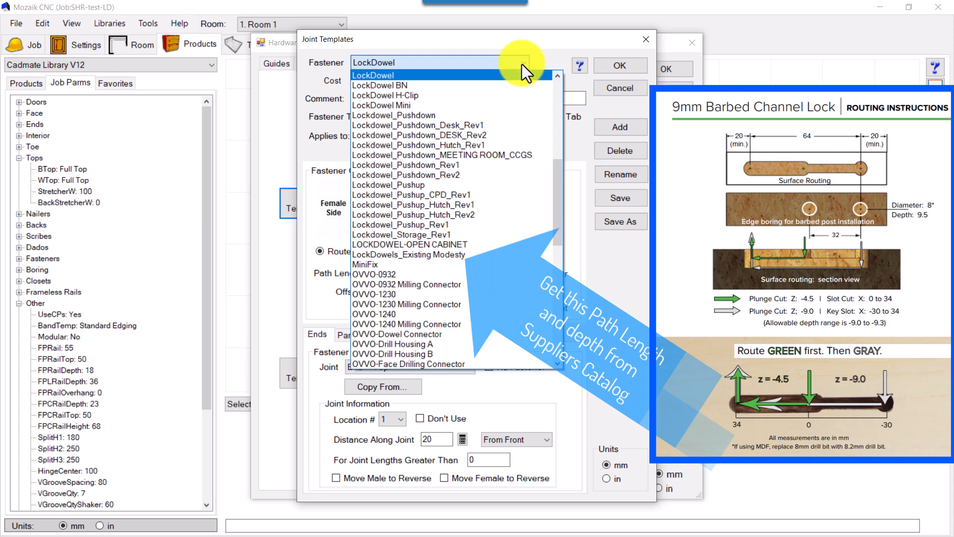
Load LOCKDOWEL-OPEN CABINET and check its End -> Top and End -> Bottom dowel locations.
left_click(410, 244)
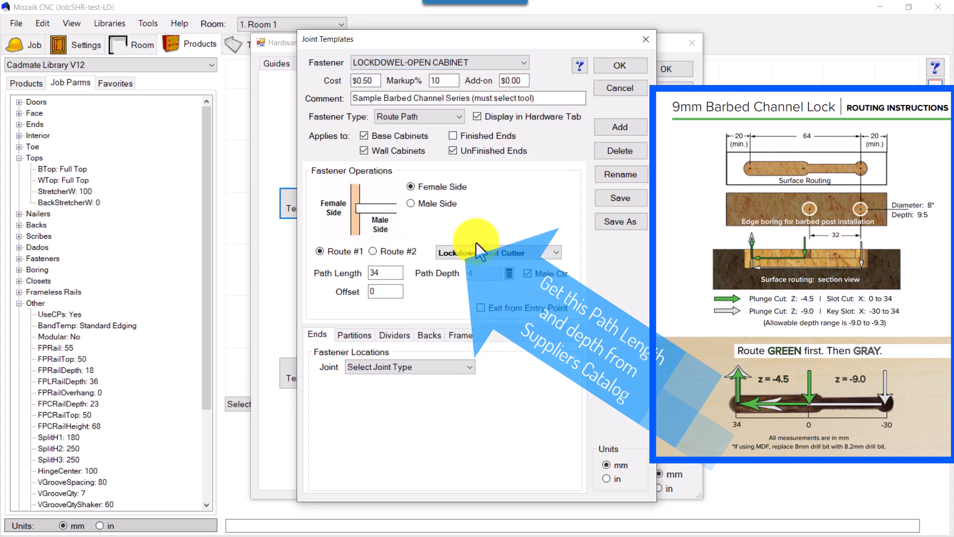
left_click(409, 367)
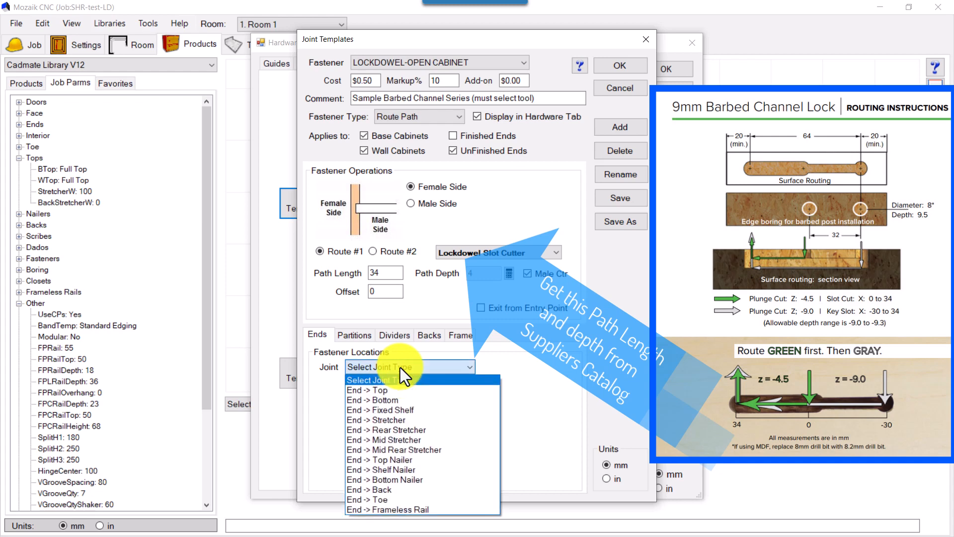
left_click(370, 390)
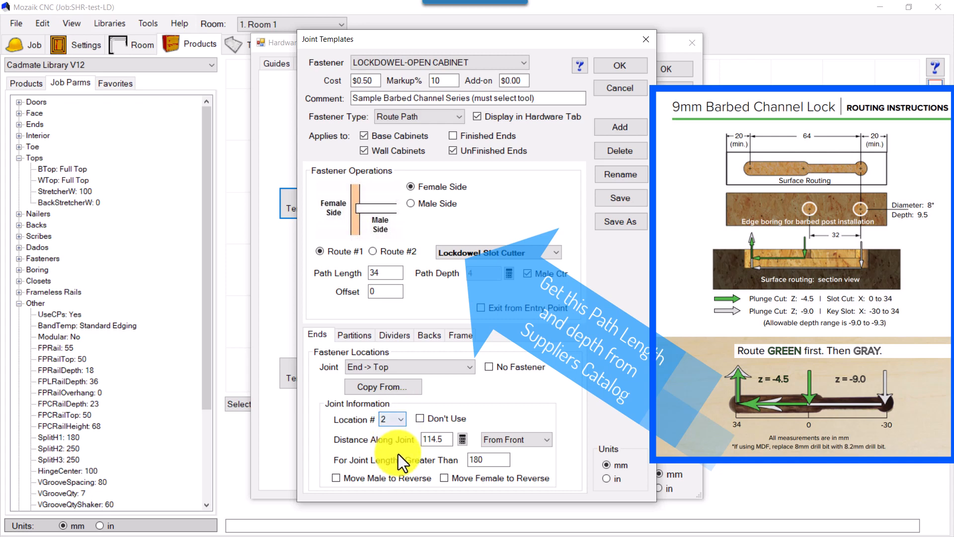
left_click(408, 366)
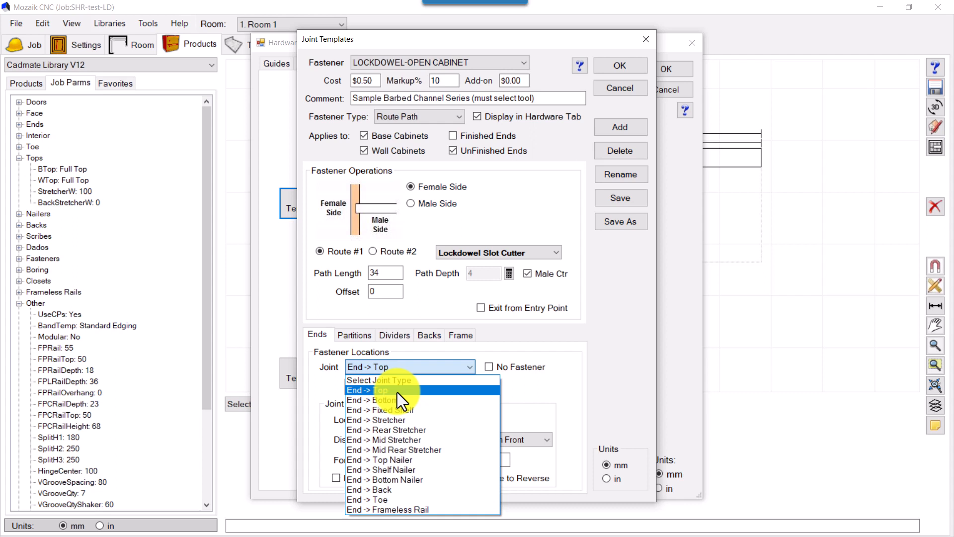
mouse_move(384, 400)
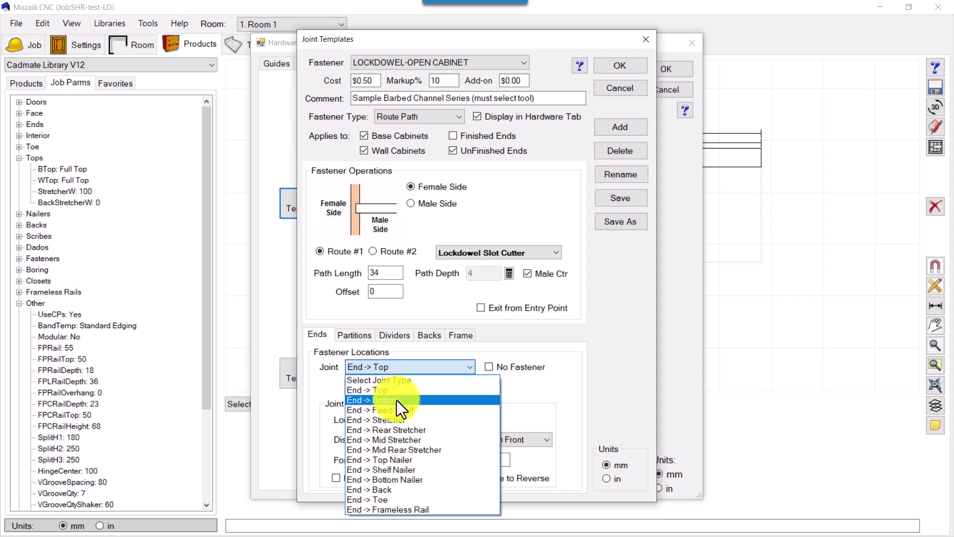
left_click(381, 400)
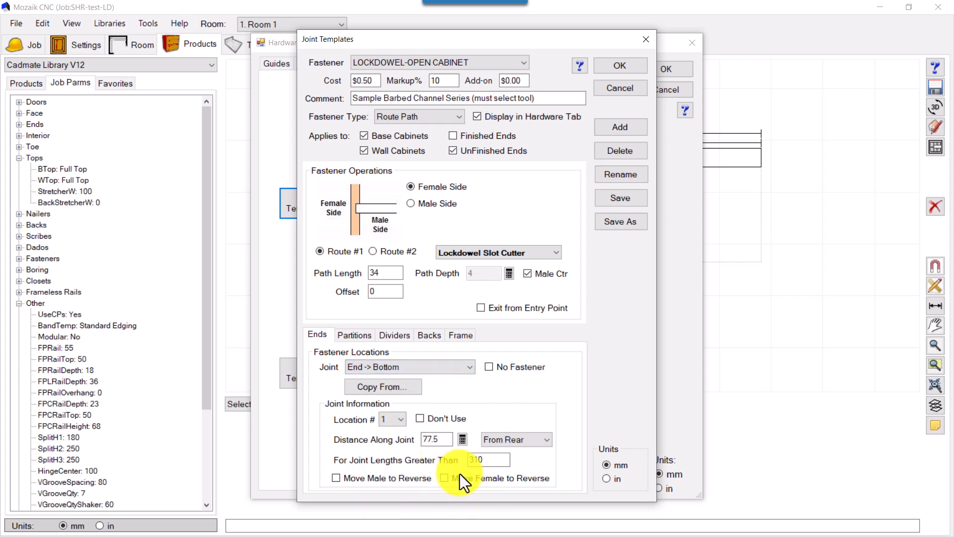
mouse_move(602, 134)
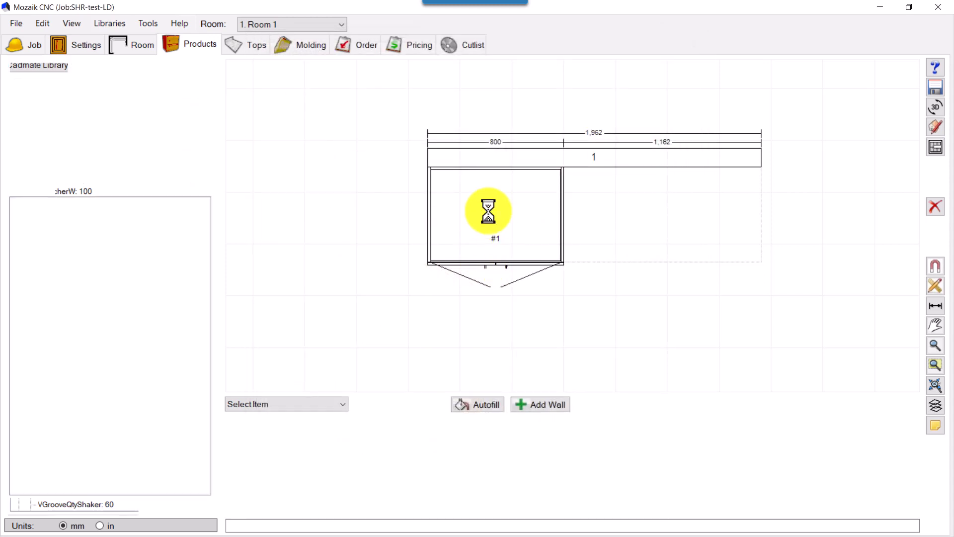
Select Base Cabinet #1 and preview it in the 3D product view.
left_click(495, 212)
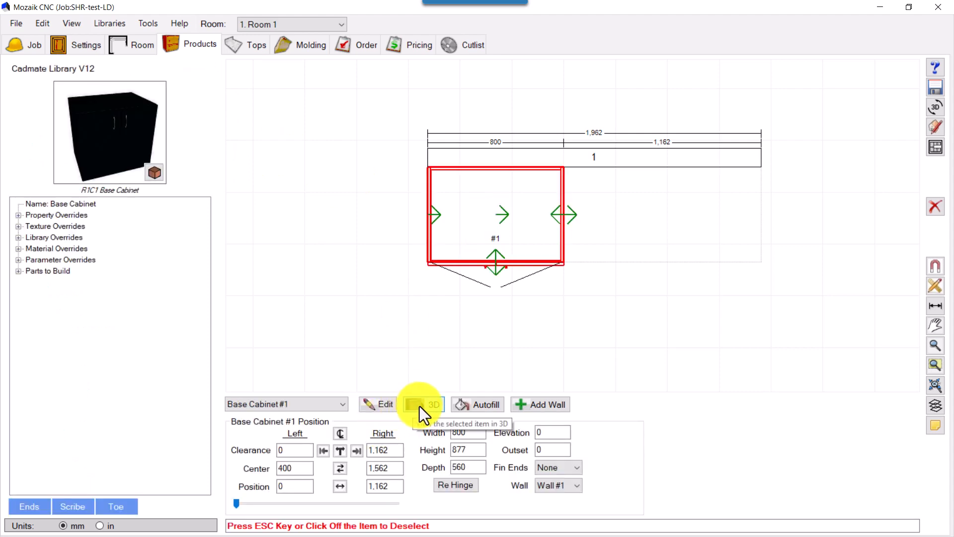
left_click(434, 404)
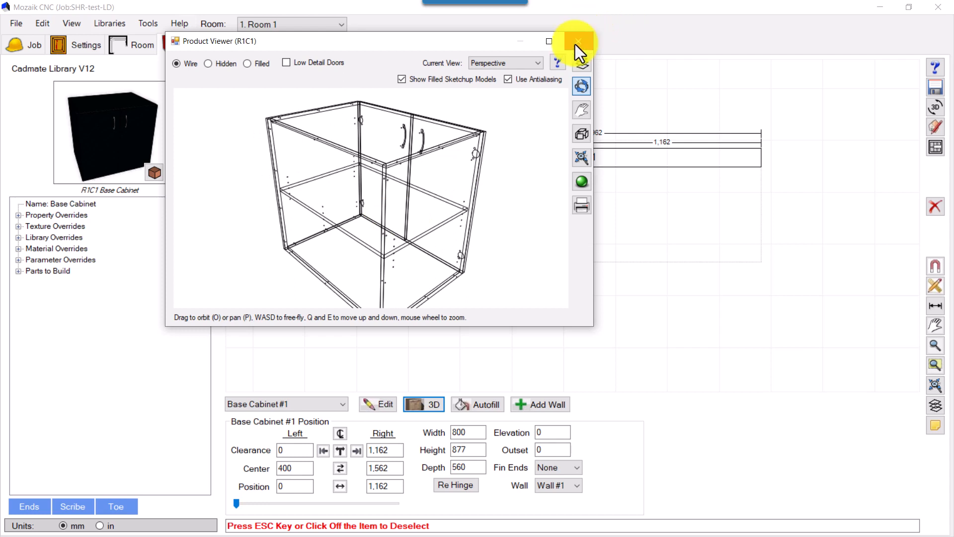
left_click(576, 43)
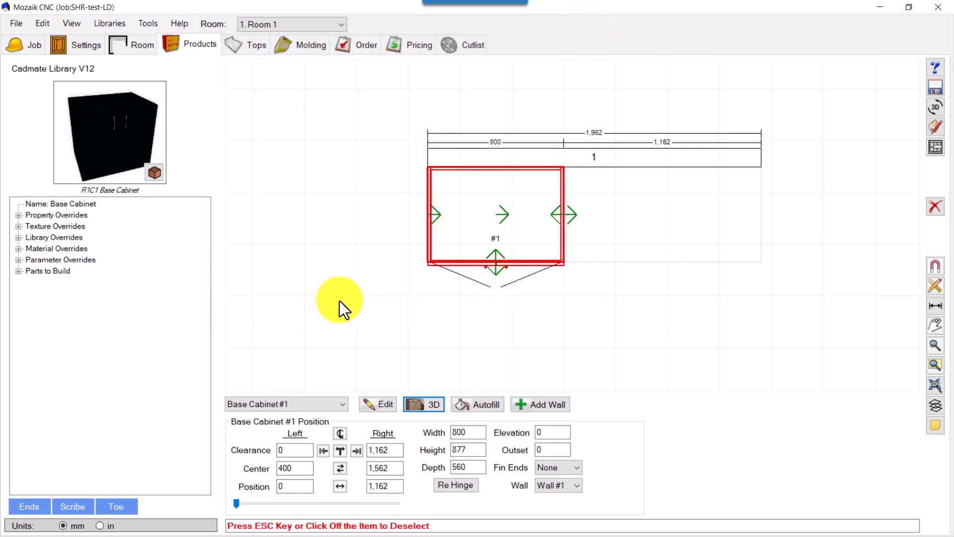
mouse_move(157, 269)
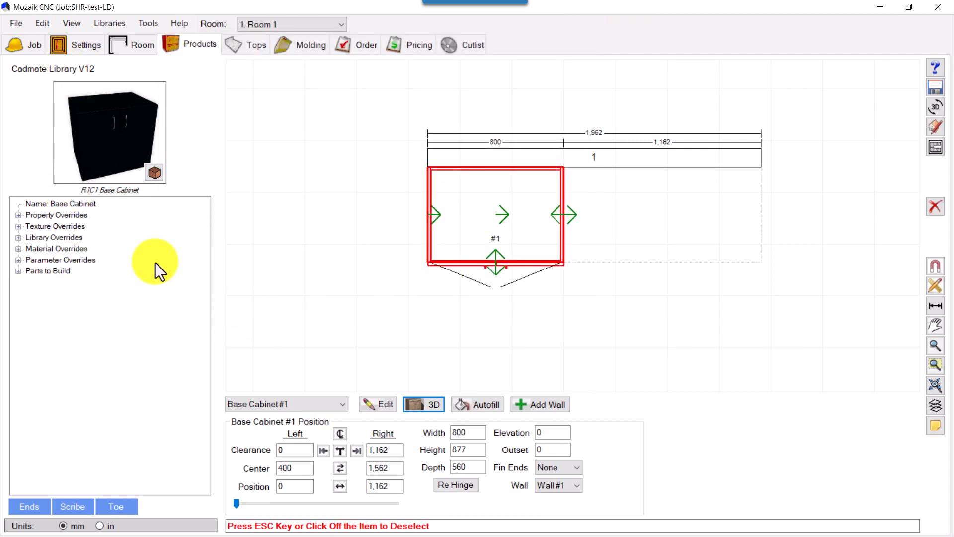
Set the cabinet's JointFast1 and JointFast2 fastener overrides to None.
left_click(19, 260)
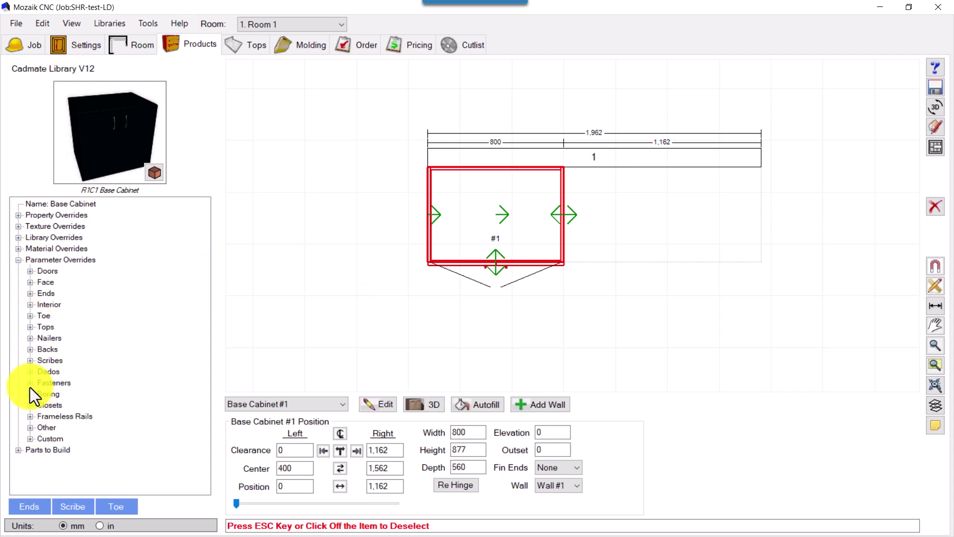
left_click(30, 382)
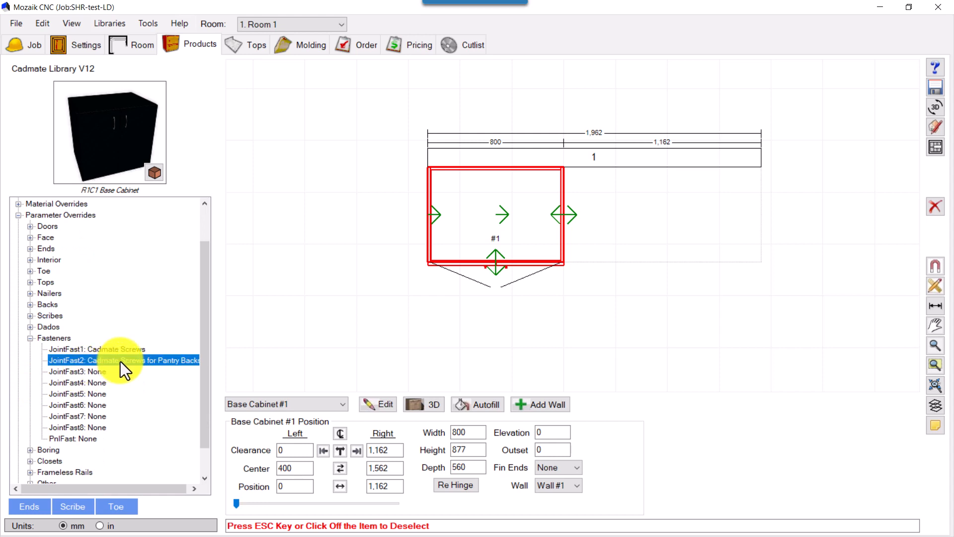
left_click(123, 360)
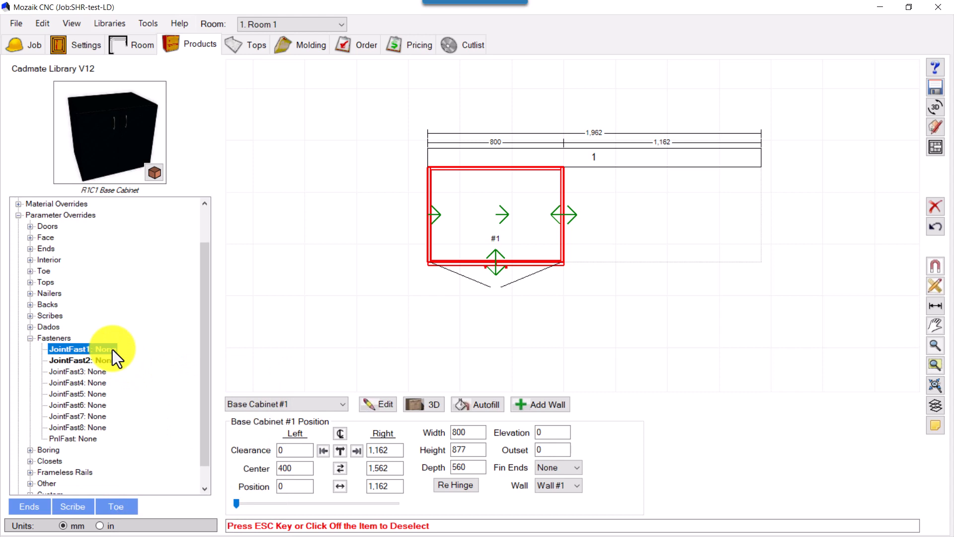
Set JointFast1 to LOCKDOWEL-OPEN CABINET from the CNC Joint Fasteners #1 list.
left_click(106, 349)
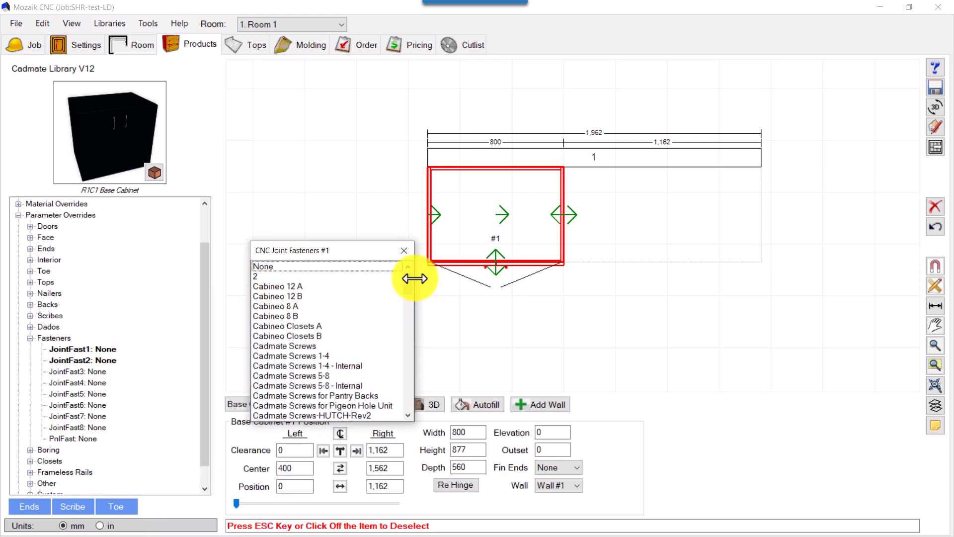
scroll("down", 3)
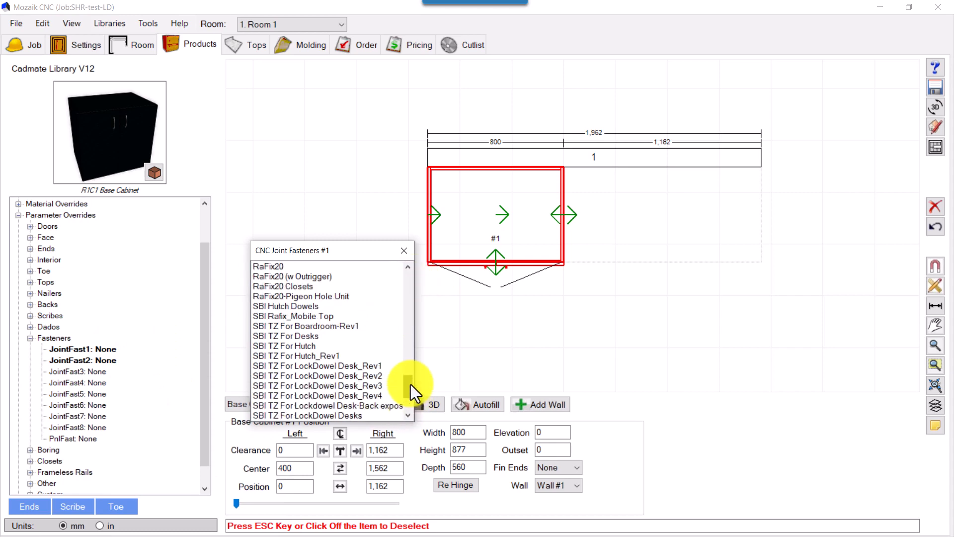
scroll("down", 3)
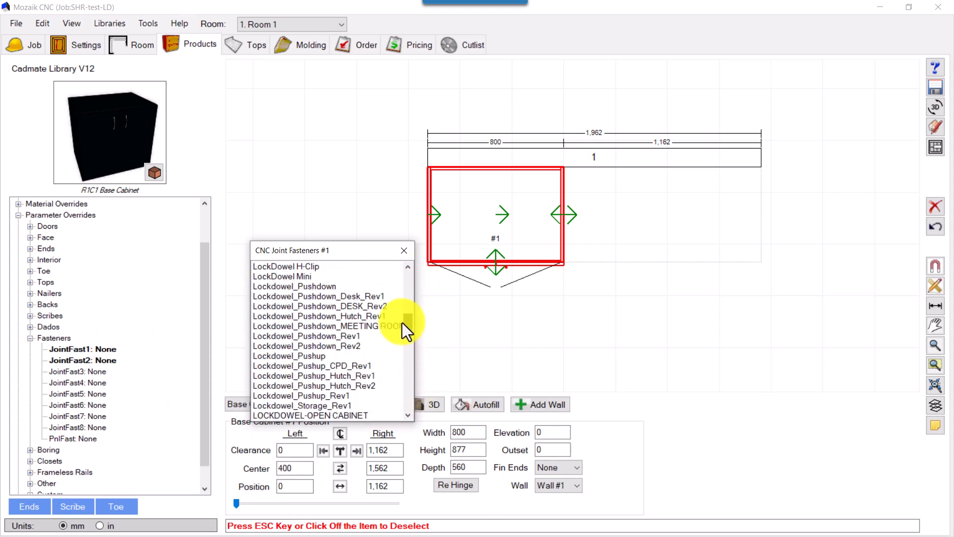
scroll("down", 3)
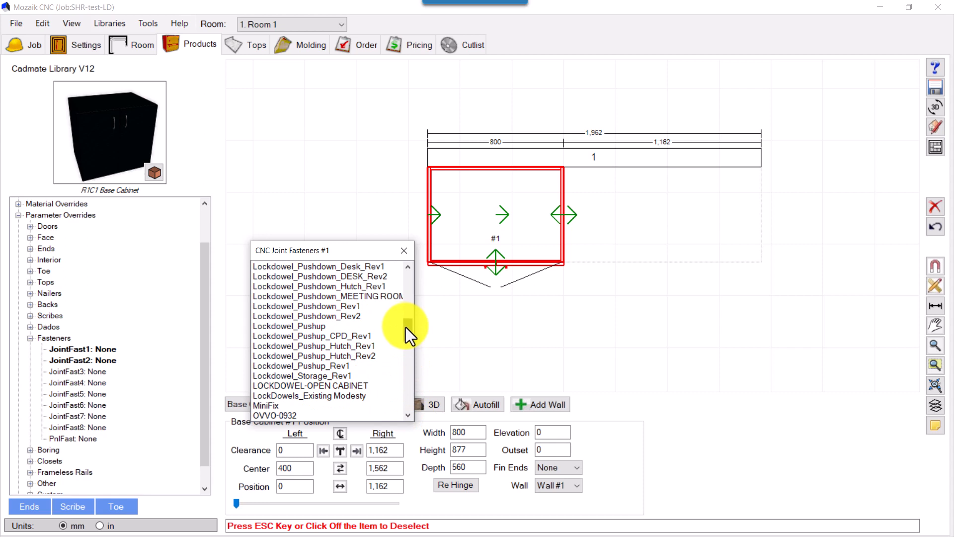
scroll("up", 3)
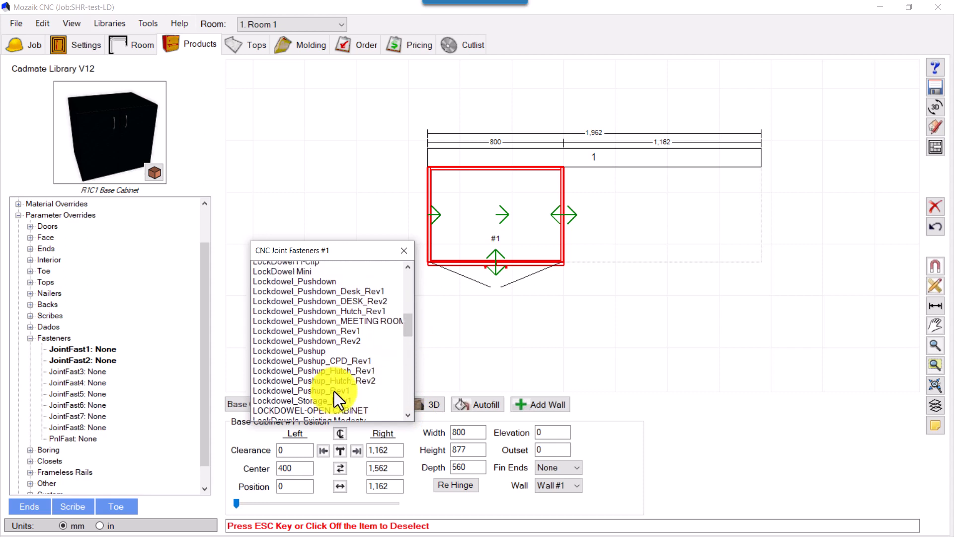
scroll("down", 3)
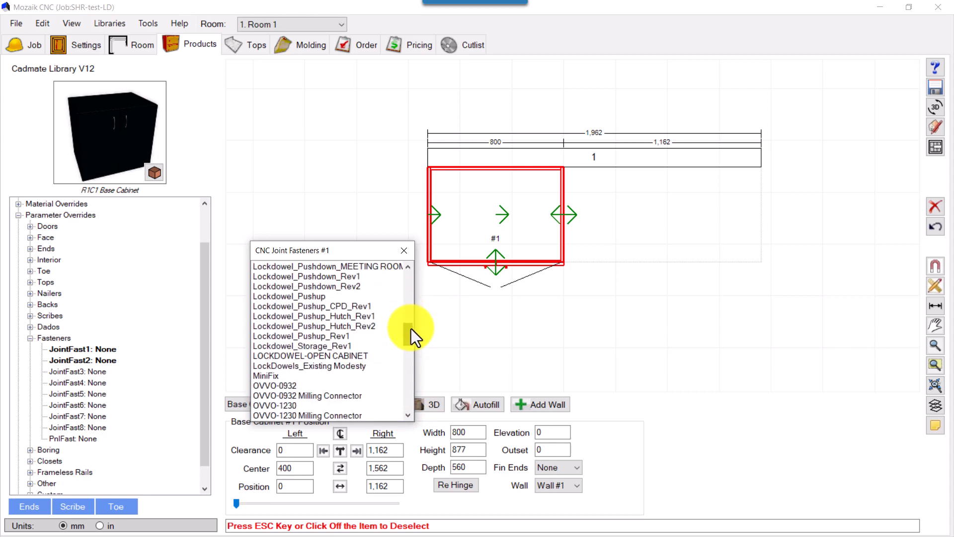
left_click(310, 356)
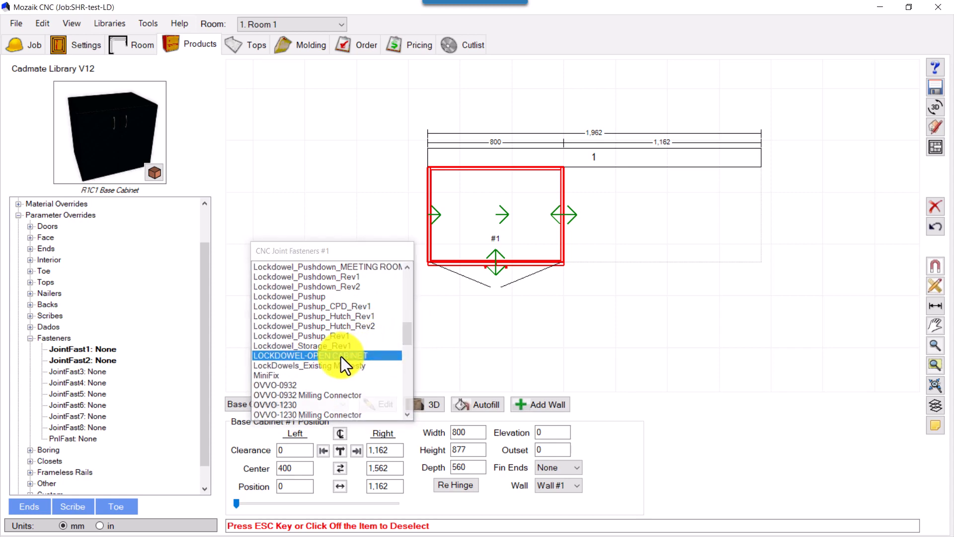
left_click(310, 355)
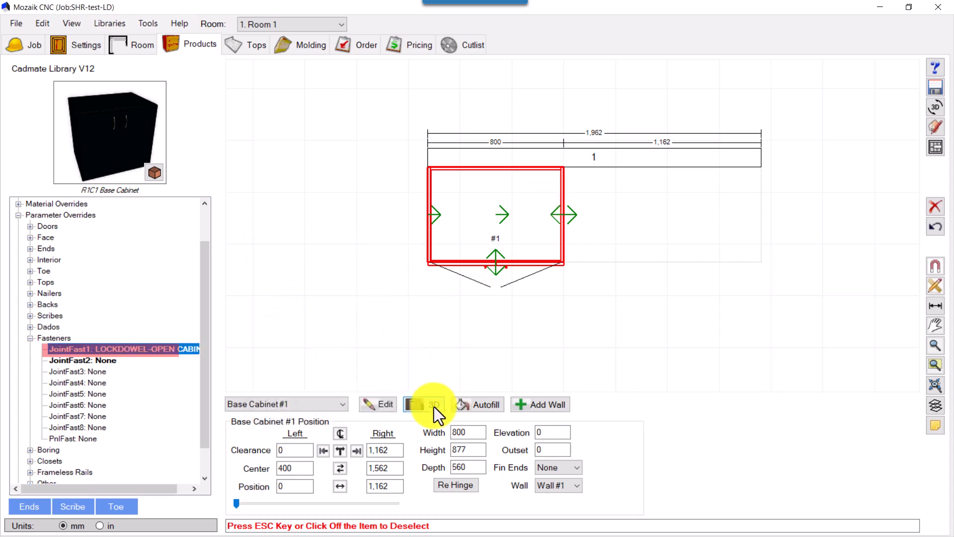
Inspect the cabinet in Filled, Hidden and Wire display, then return to the room plan.
left_click(433, 404)
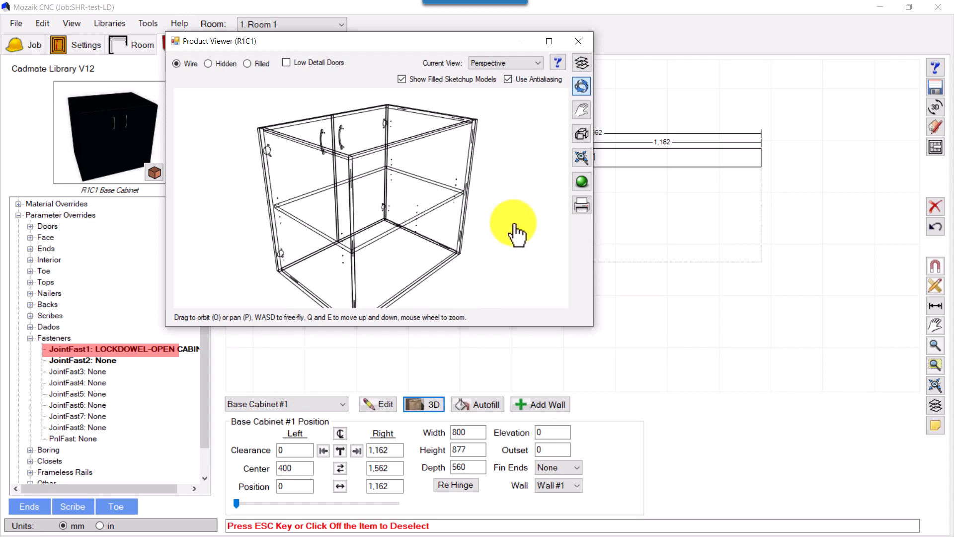
mouse_move(614, 341)
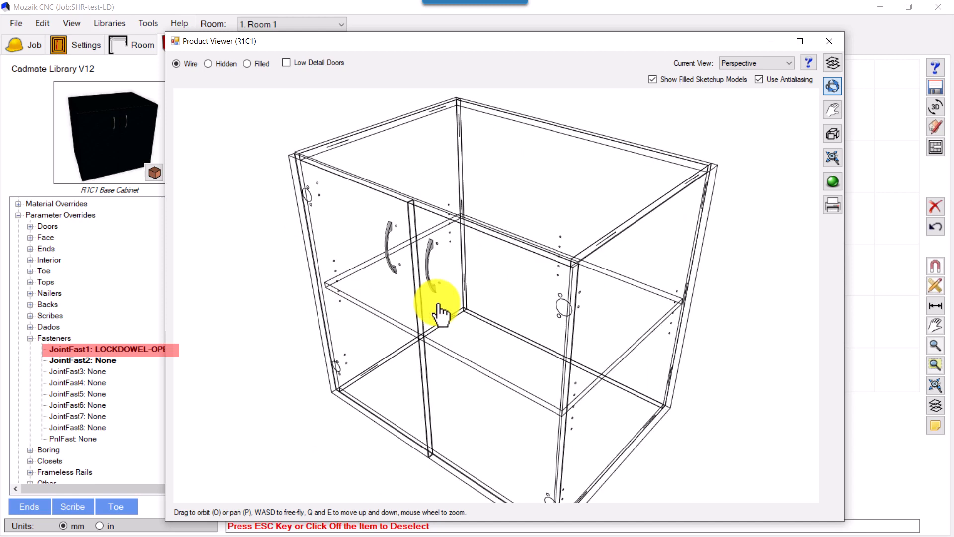
mouse_move(408, 152)
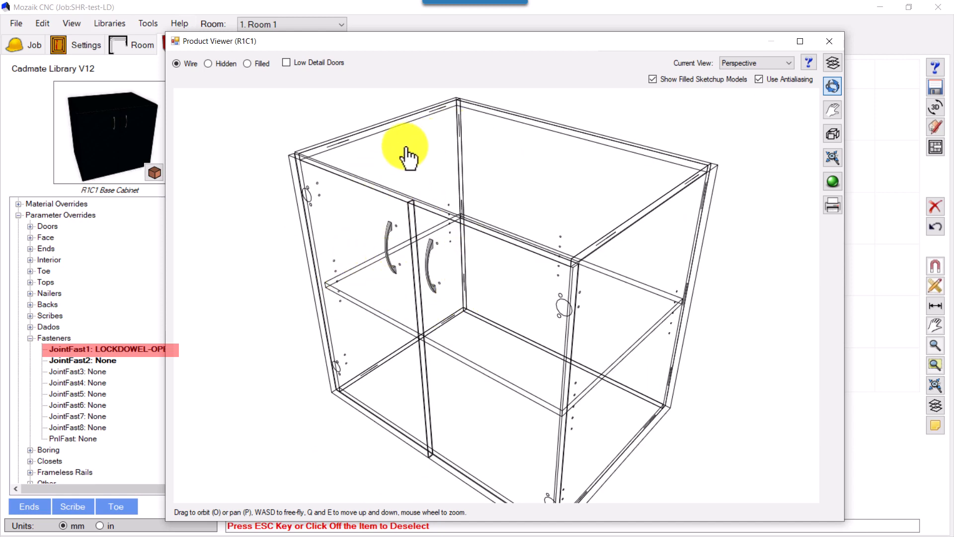
mouse_move(436, 134)
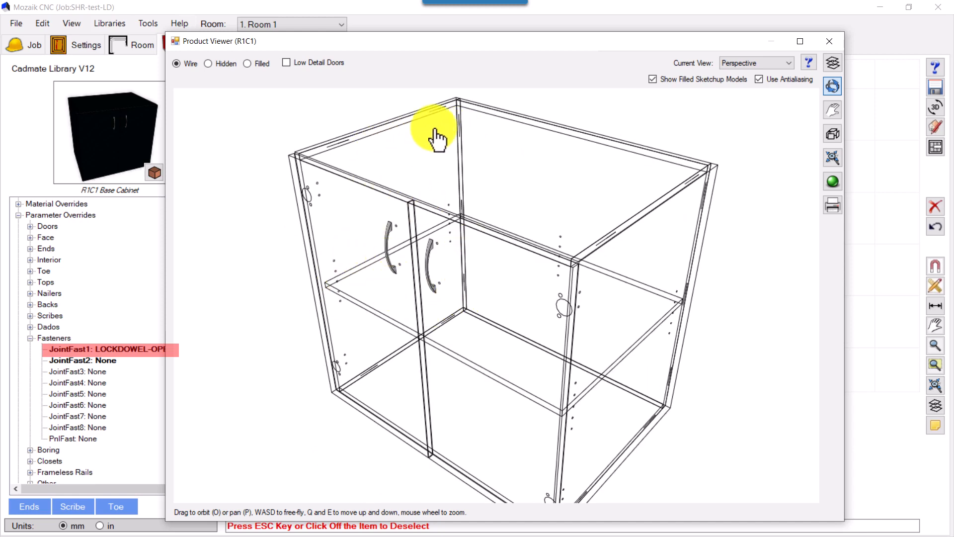
left_click(248, 64)
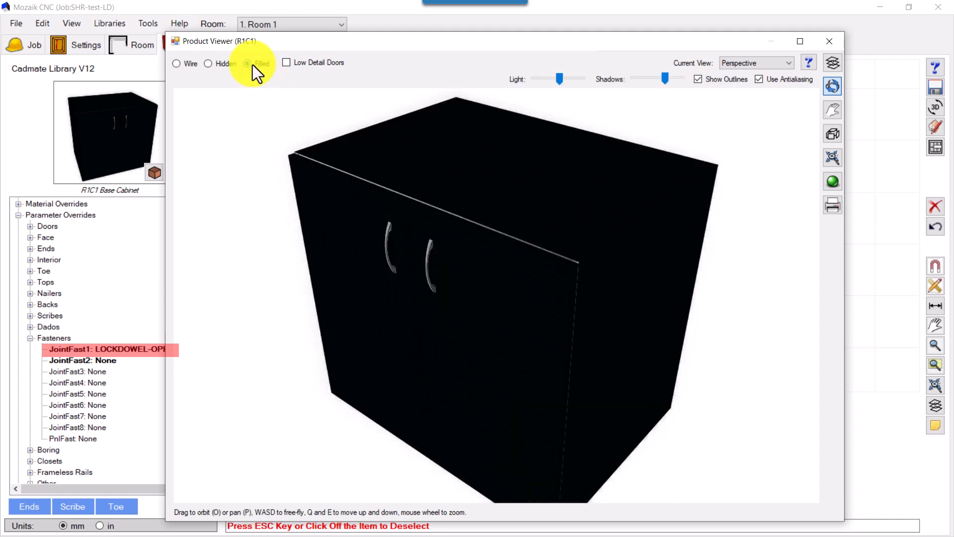
left_click(208, 63)
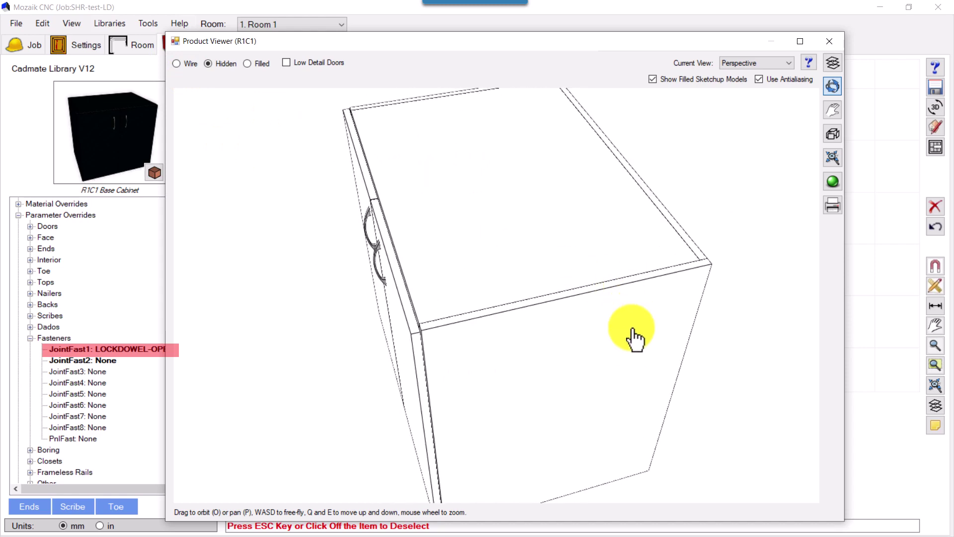
left_click(177, 64)
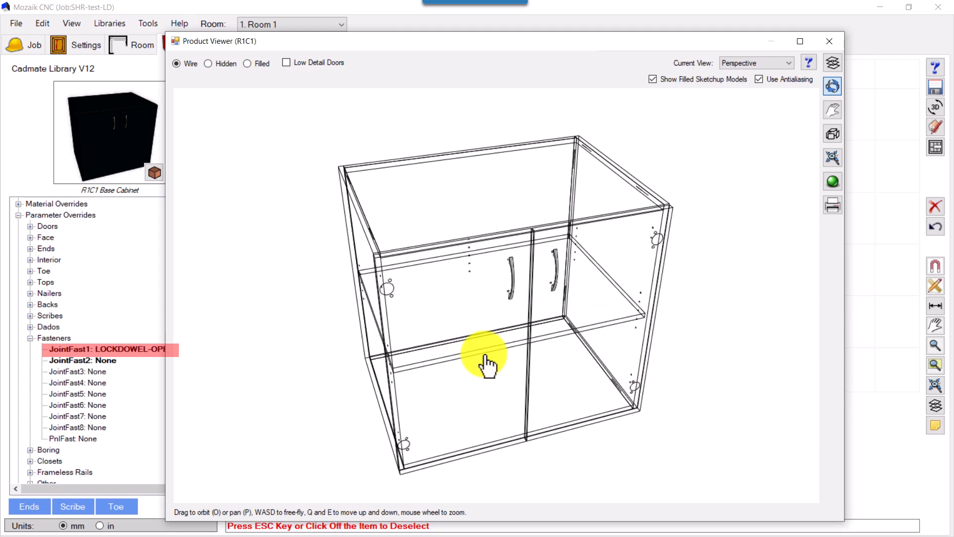
left_click(828, 41)
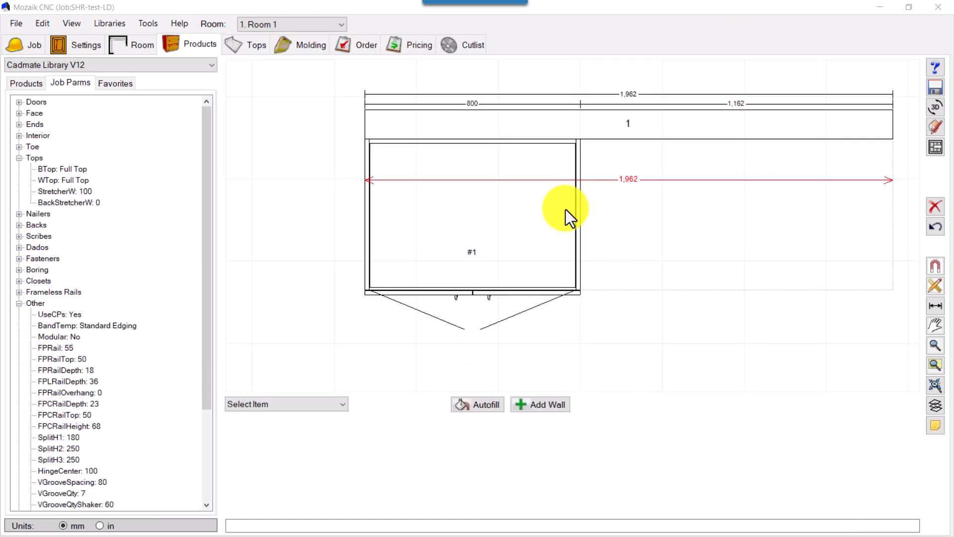
mouse_move(550, 216)
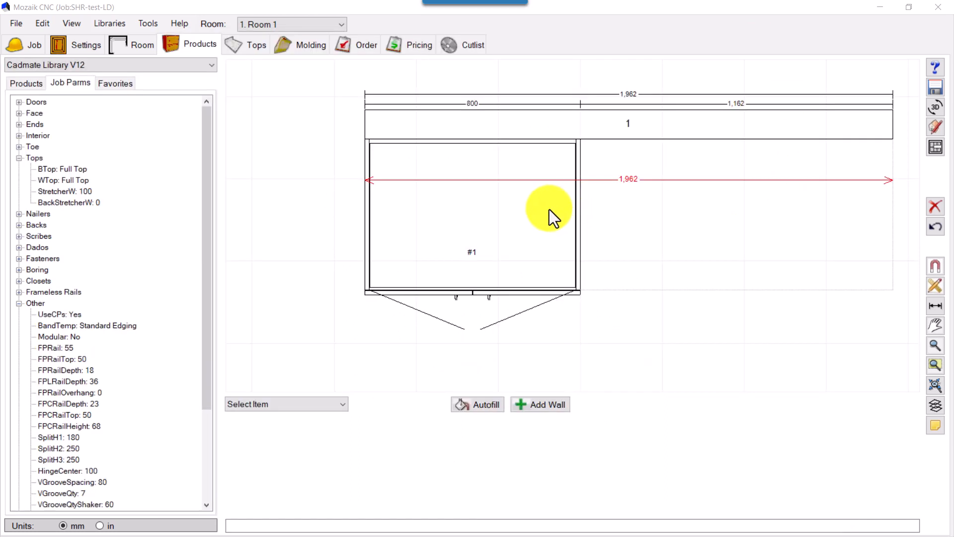
mouse_move(405, 250)
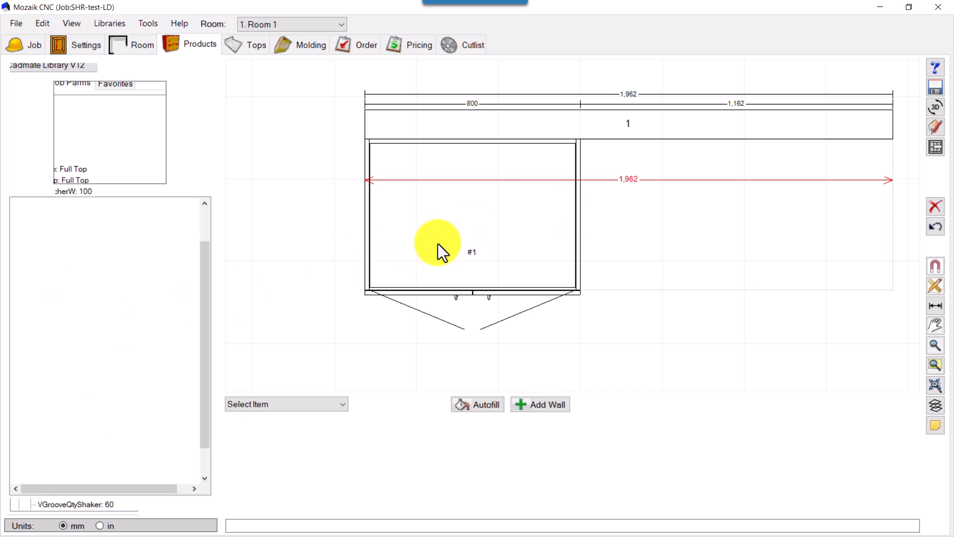
left_click(438, 244)
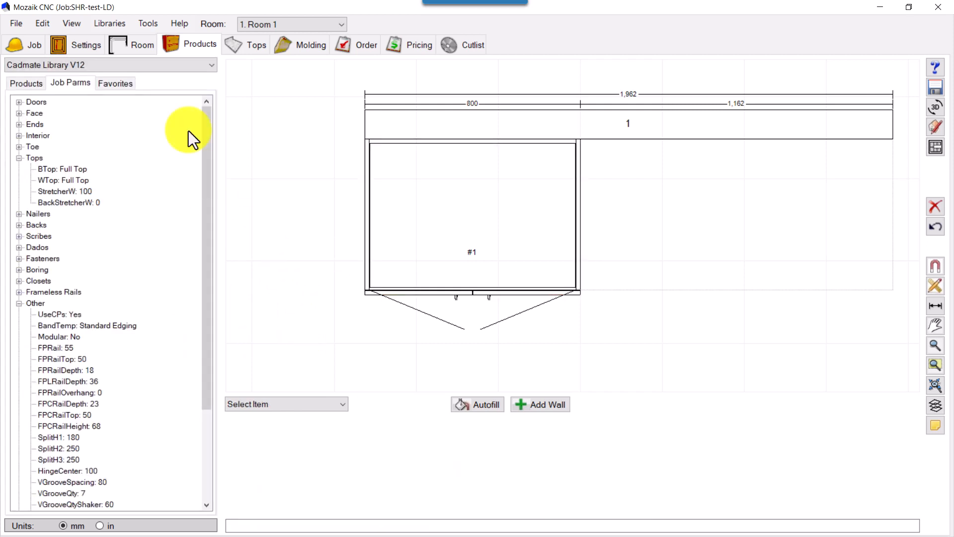
mouse_move(109, 23)
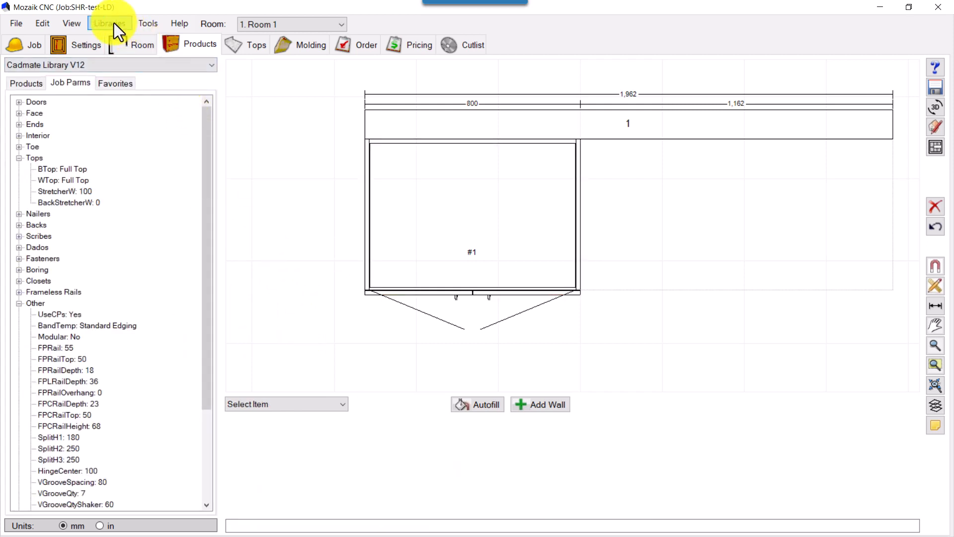
mouse_move(274, 129)
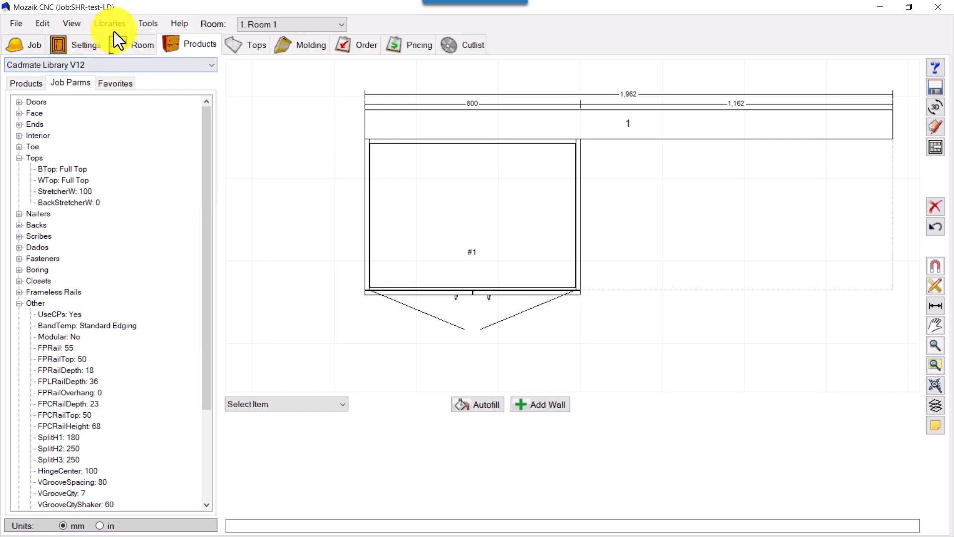
mouse_move(528, 139)
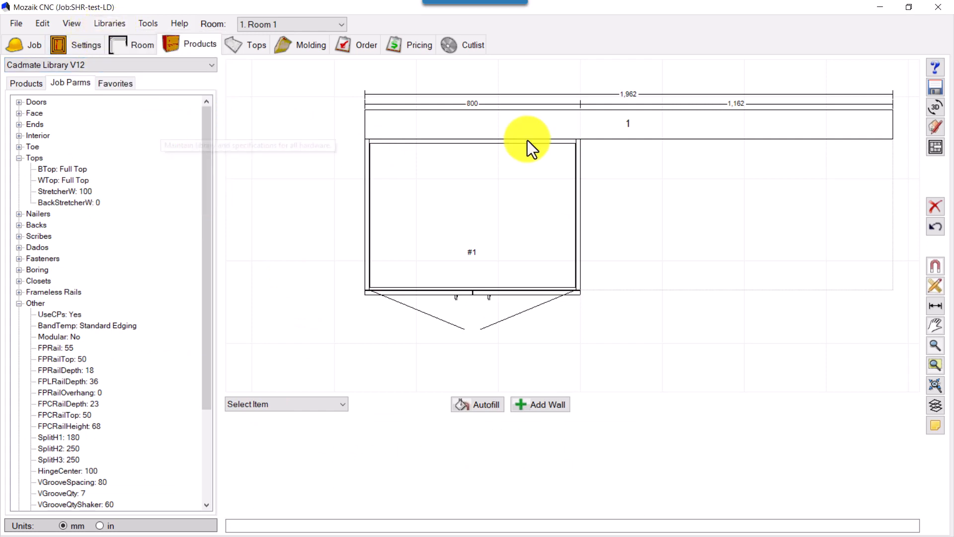
mouse_move(307, 197)
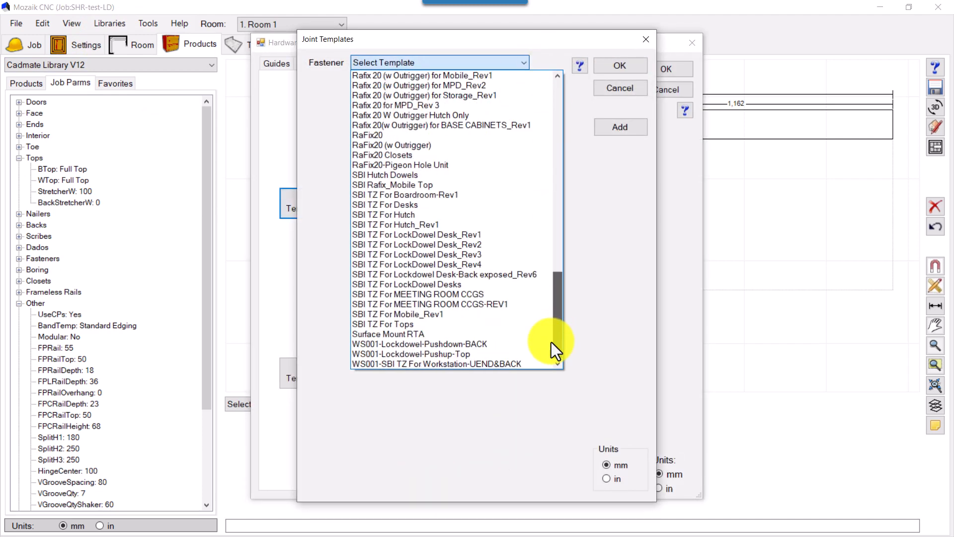
Load the LOCKDOWEL-OPEN CABINET joint template showing its first-route settings.
scroll("up", 3)
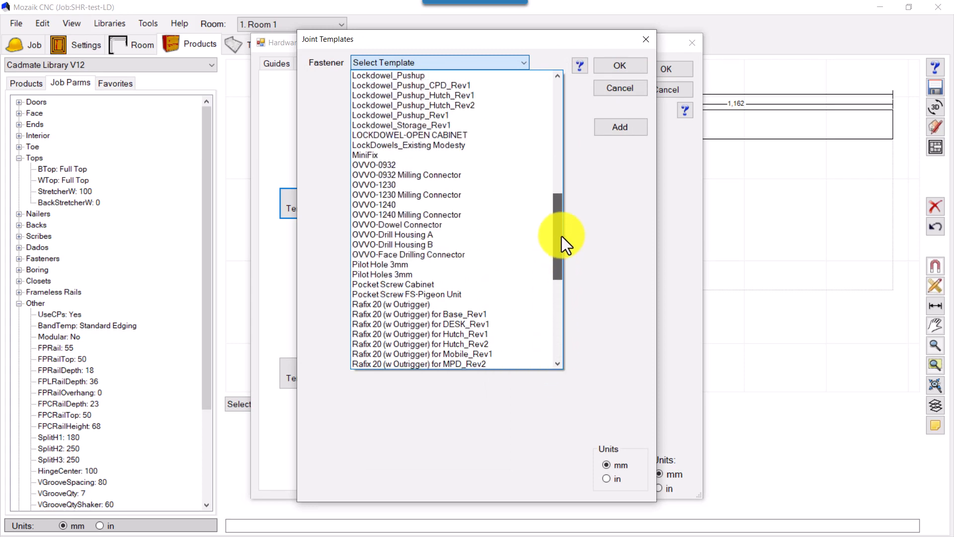
left_click(411, 134)
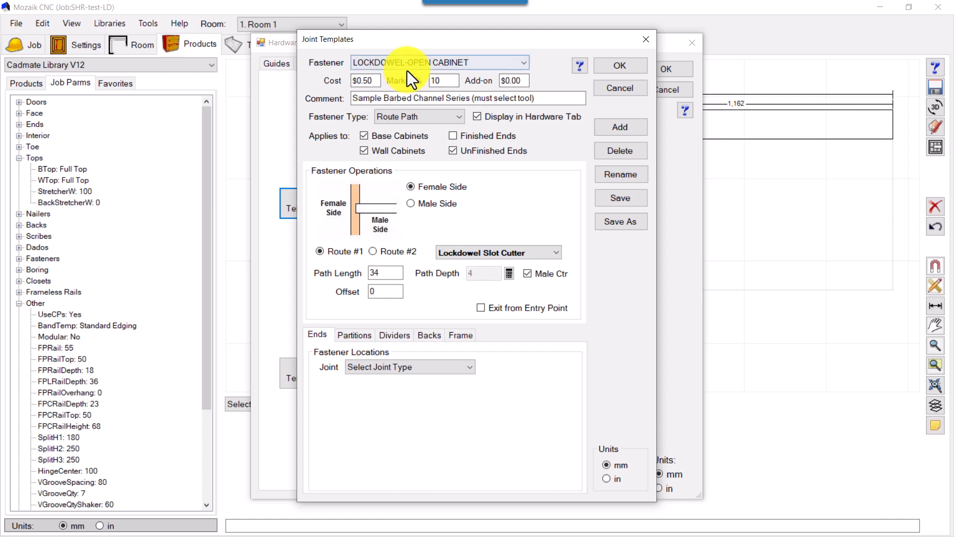
mouse_move(382, 424)
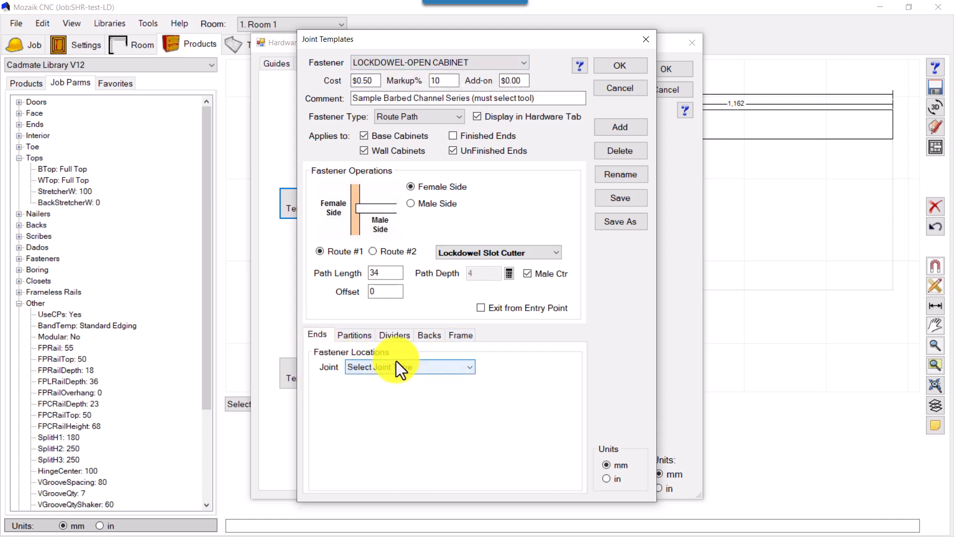
Show the End -> Top joint locations, set Route #1 path length to 34 and review Route #2.
left_click(408, 367)
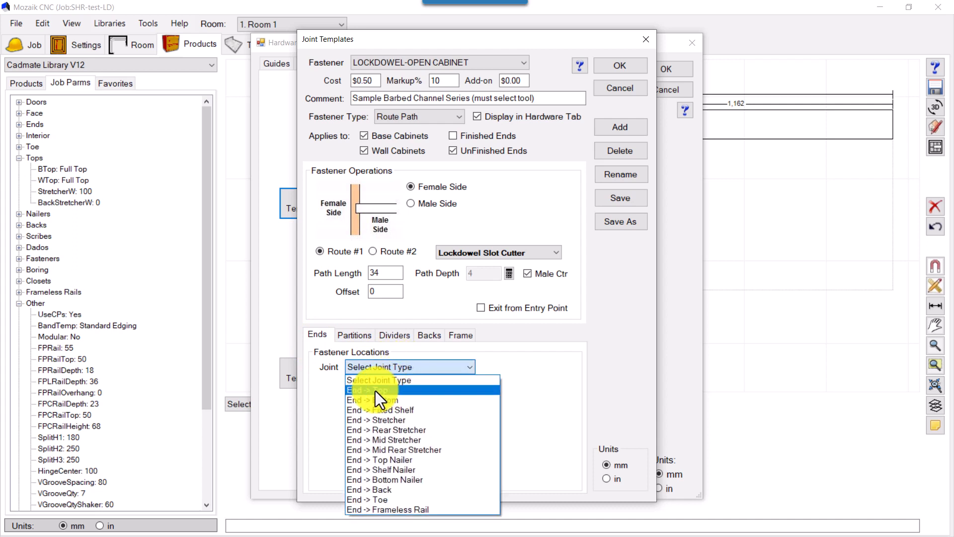
left_click(371, 389)
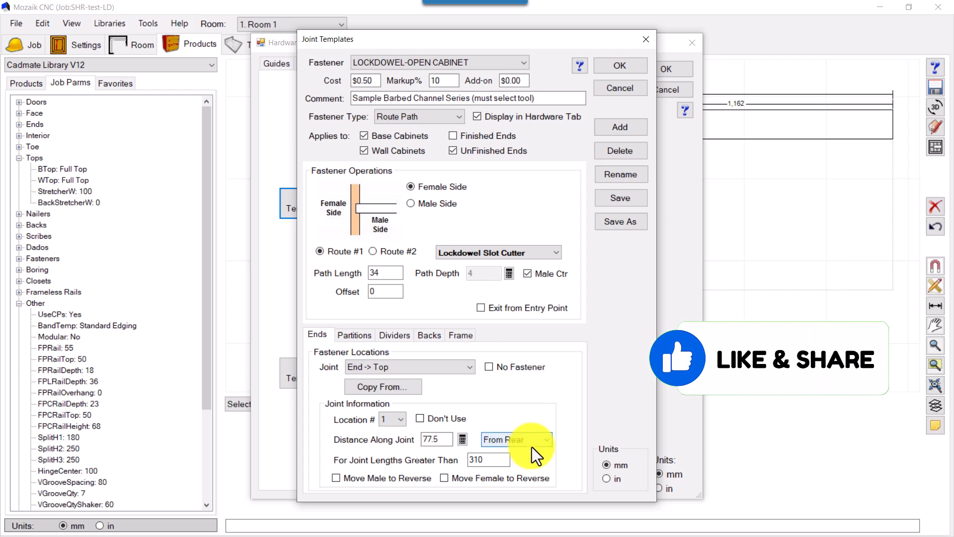
mouse_move(536, 453)
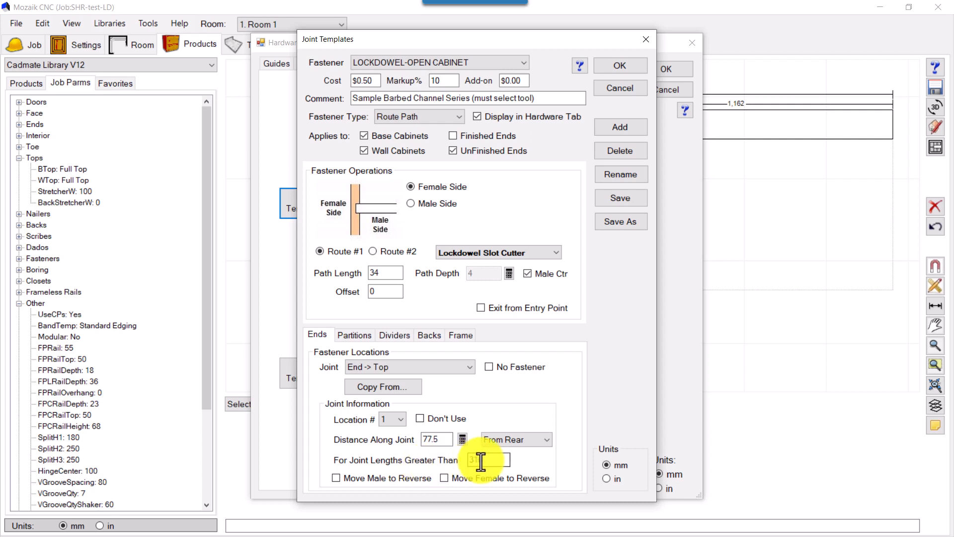
mouse_move(487, 460)
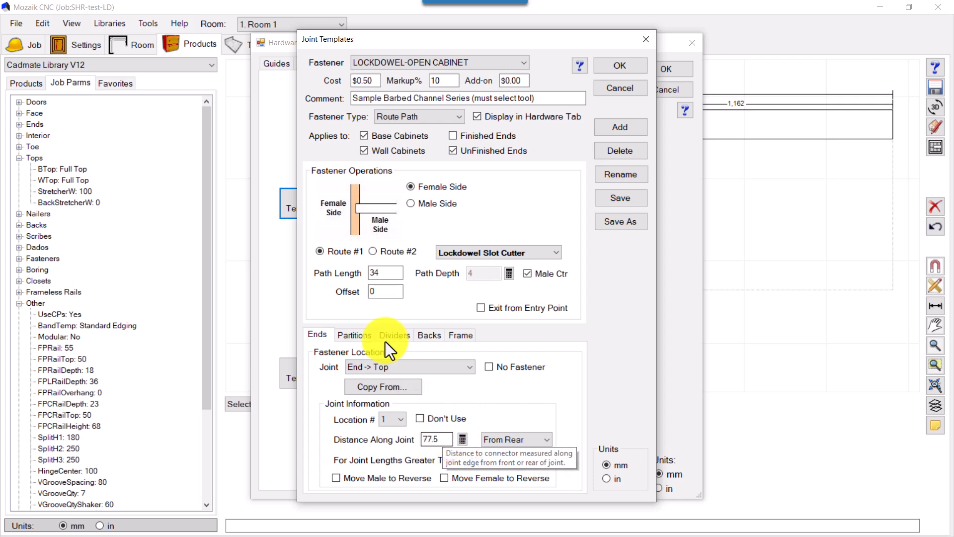
left_click(385, 273)
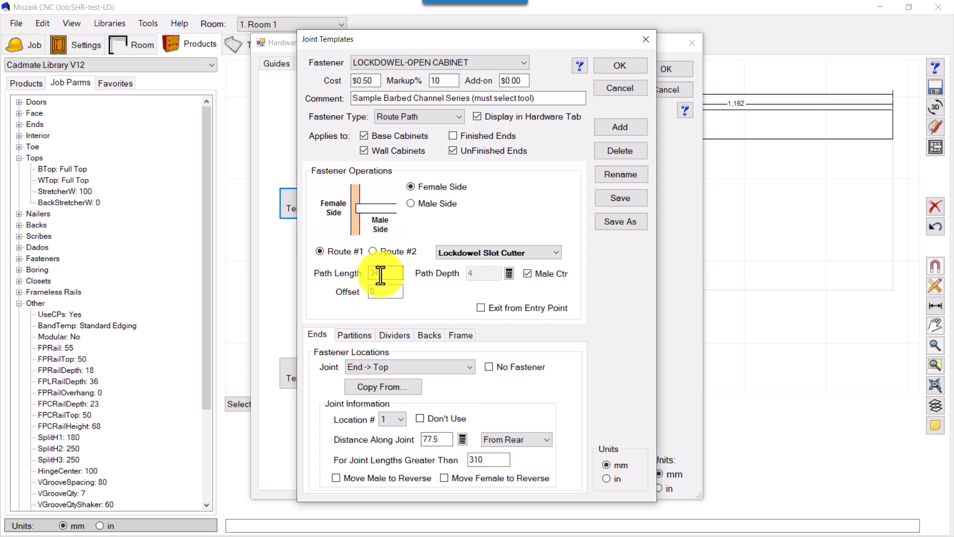
type("34")
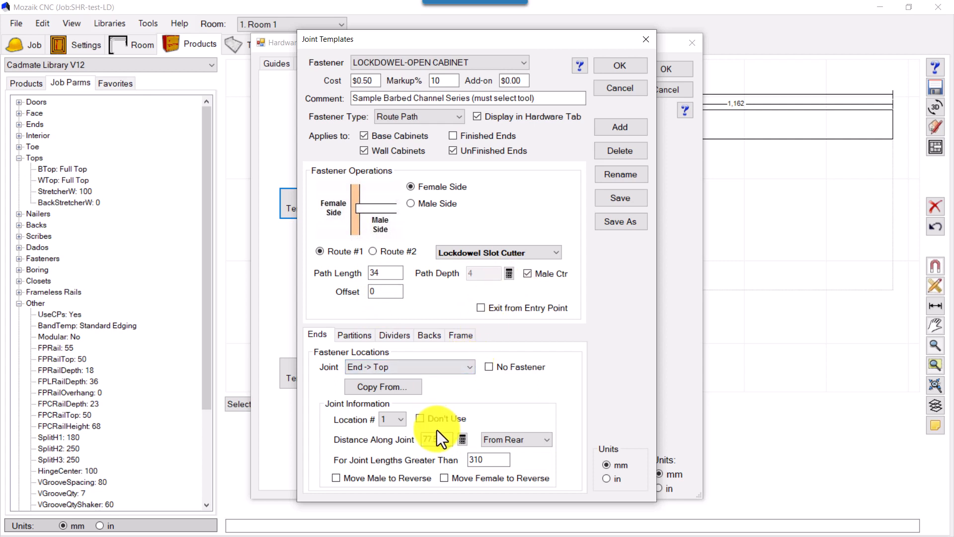
left_click(373, 251)
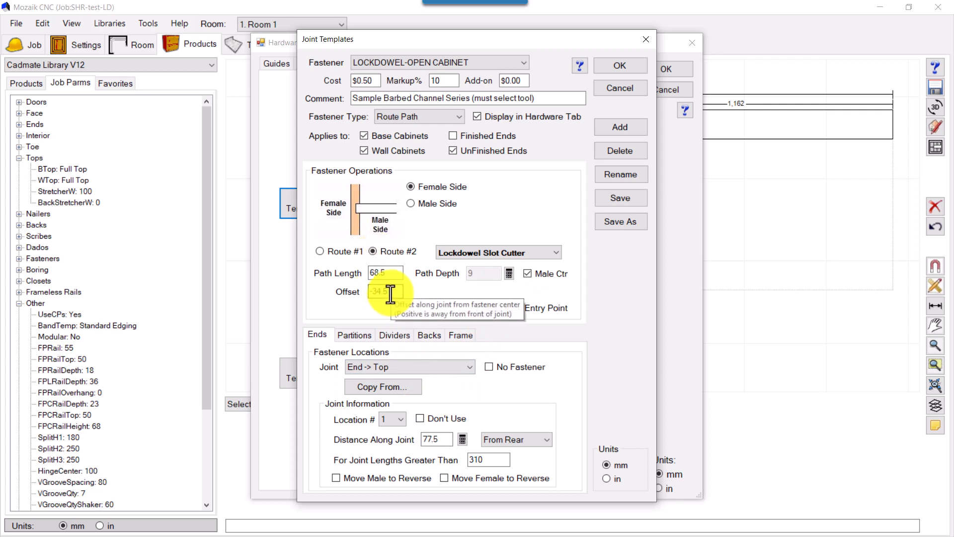
mouse_move(386, 272)
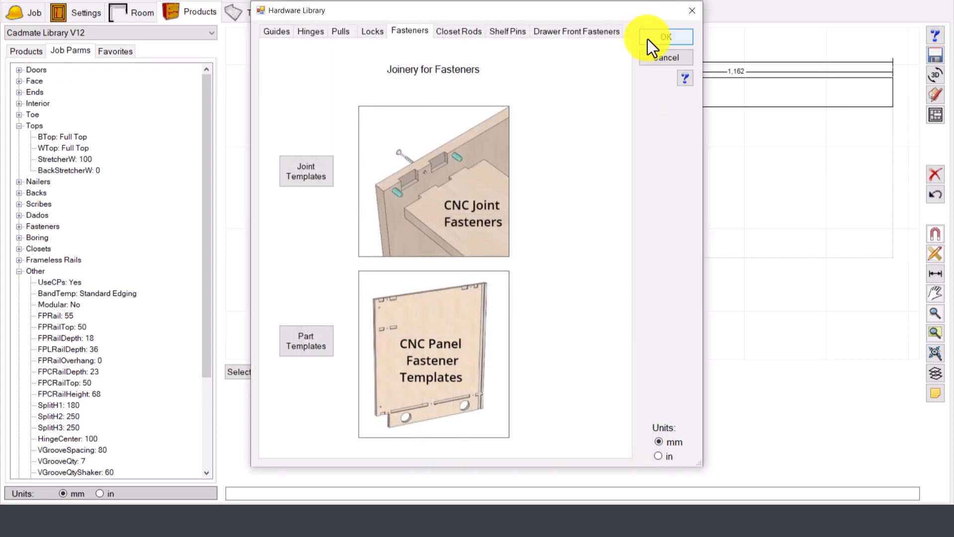
Leave the hardware library, view cabinet #1 from the left and start a dimension.
left_click(666, 37)
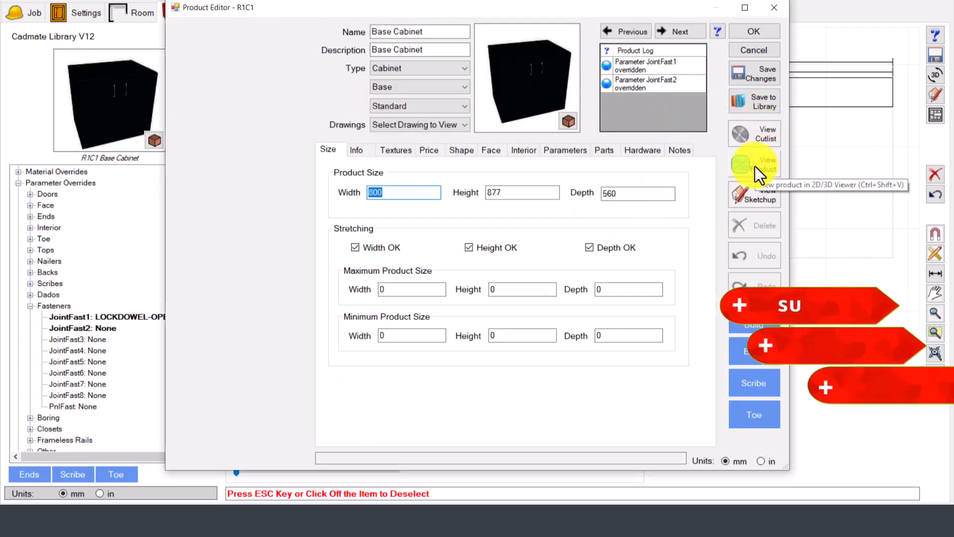
left_click(754, 164)
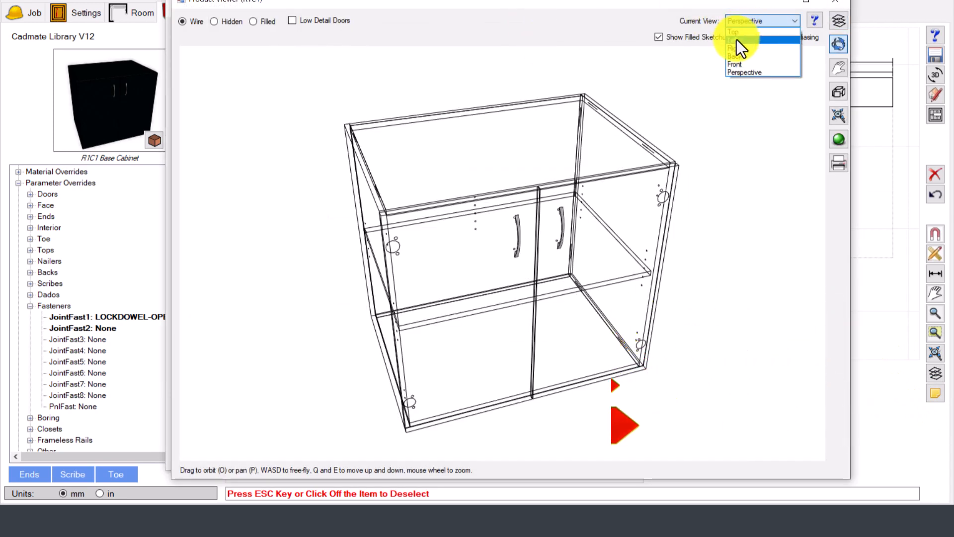
left_click(735, 31)
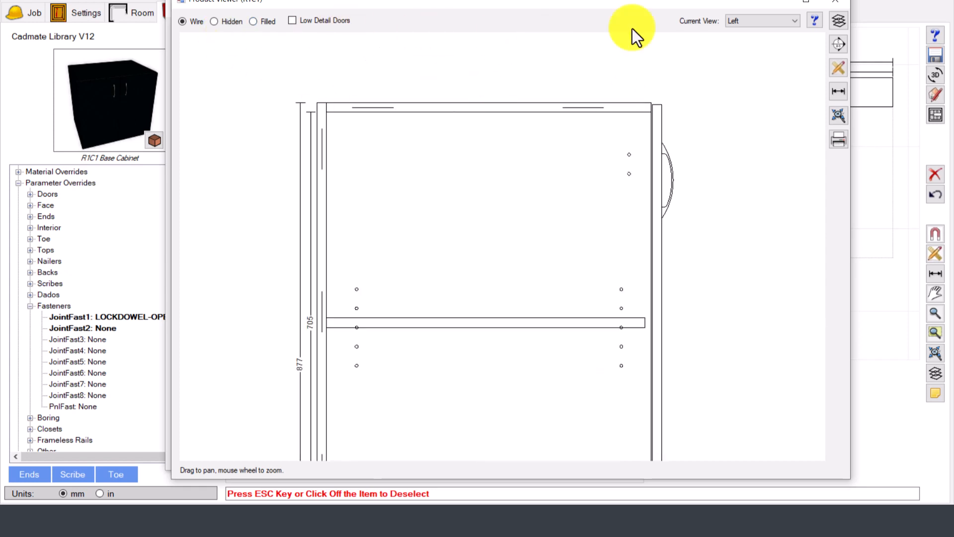
left_click(838, 91)
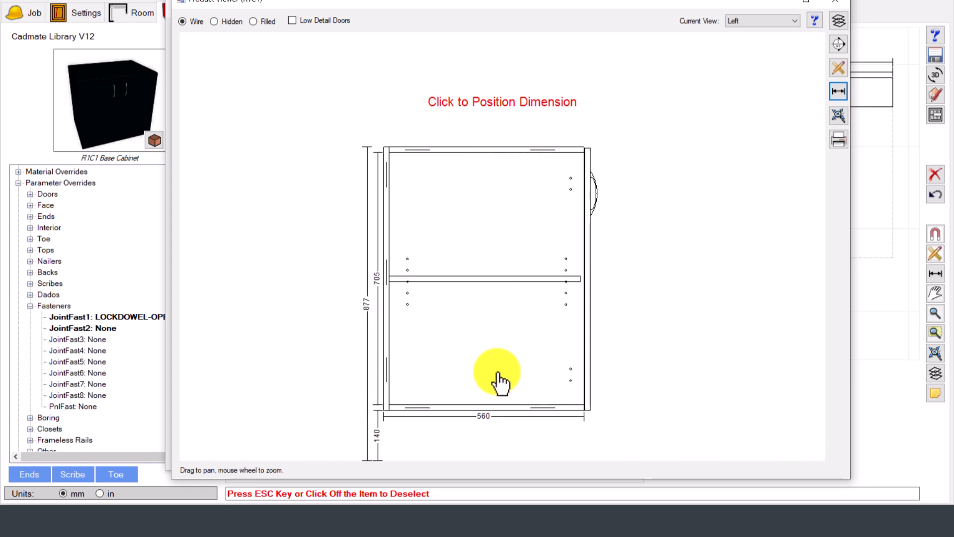
mouse_move(413, 164)
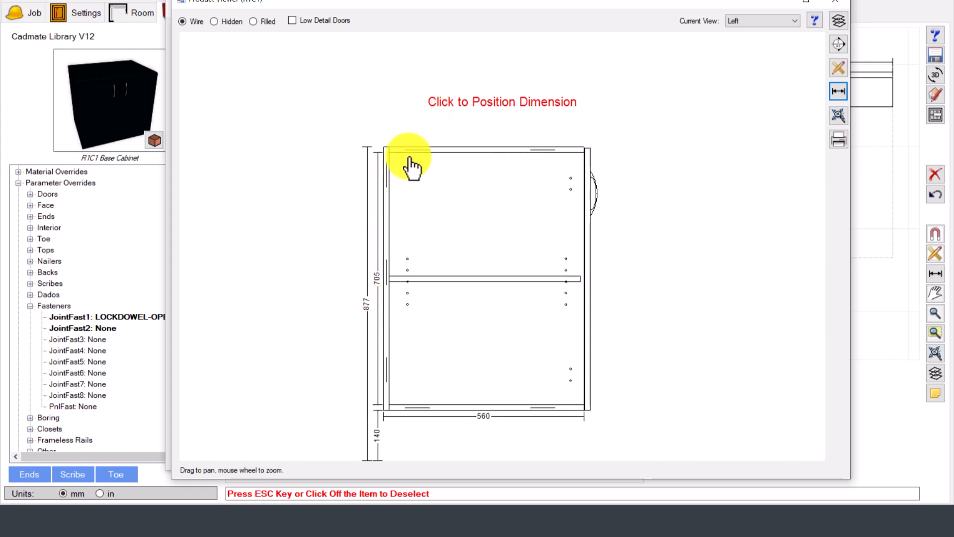
mouse_move(599, 170)
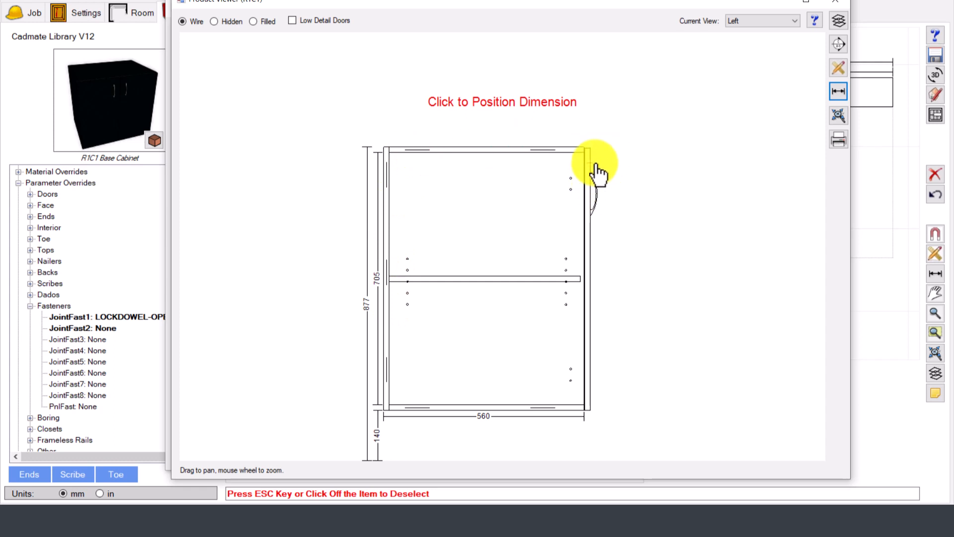
mouse_move(530, 420)
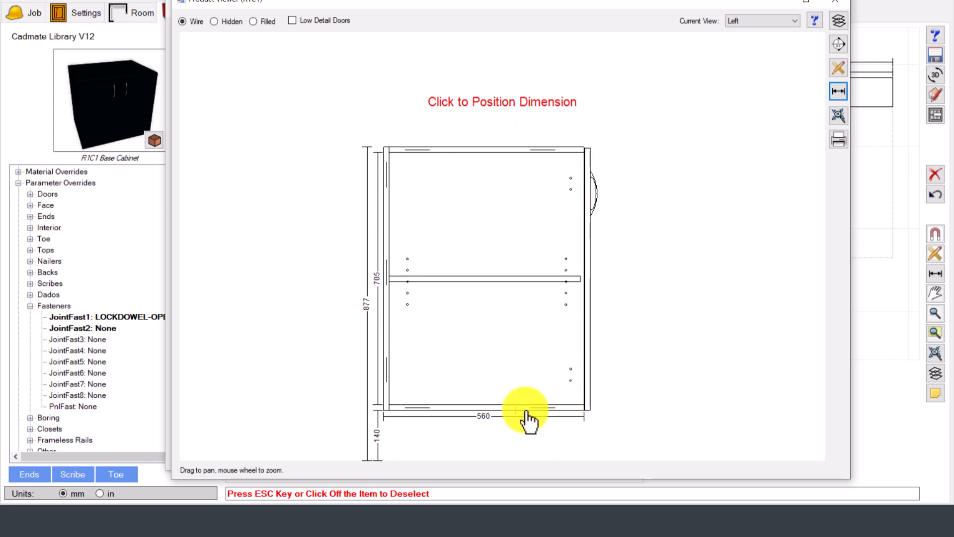
mouse_move(441, 286)
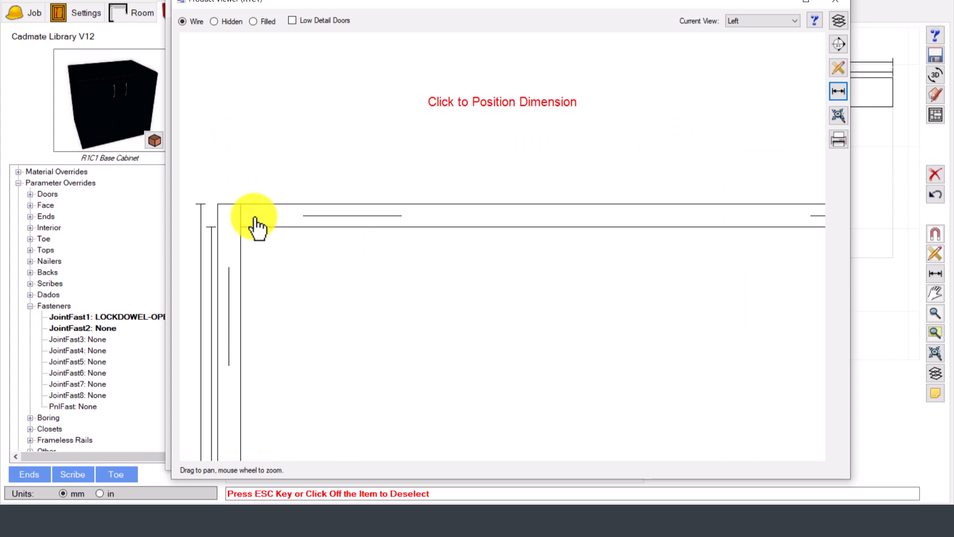
mouse_move(244, 221)
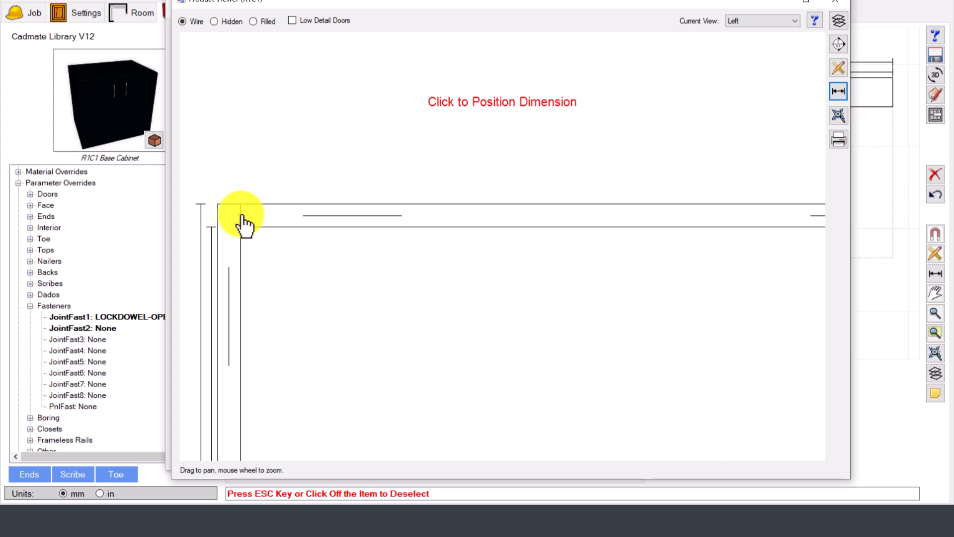
mouse_move(244, 216)
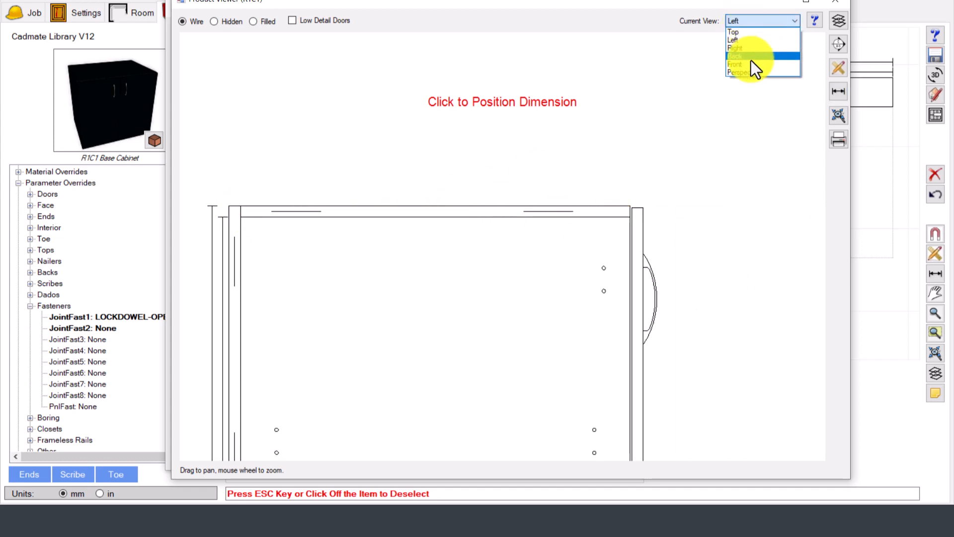
Show the cabinet in Perspective, try Filled shading, then switch to Hidden lines removed.
left_click(742, 71)
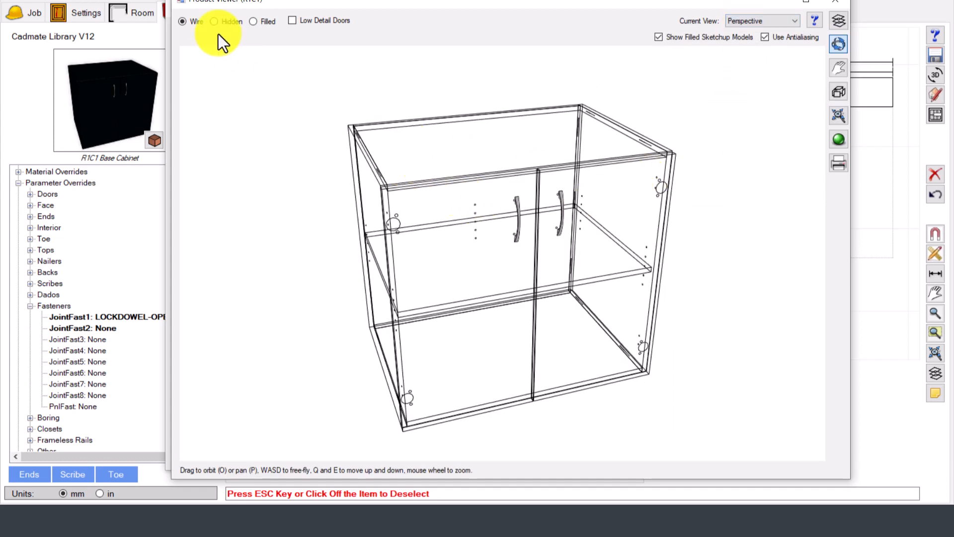
left_click(254, 21)
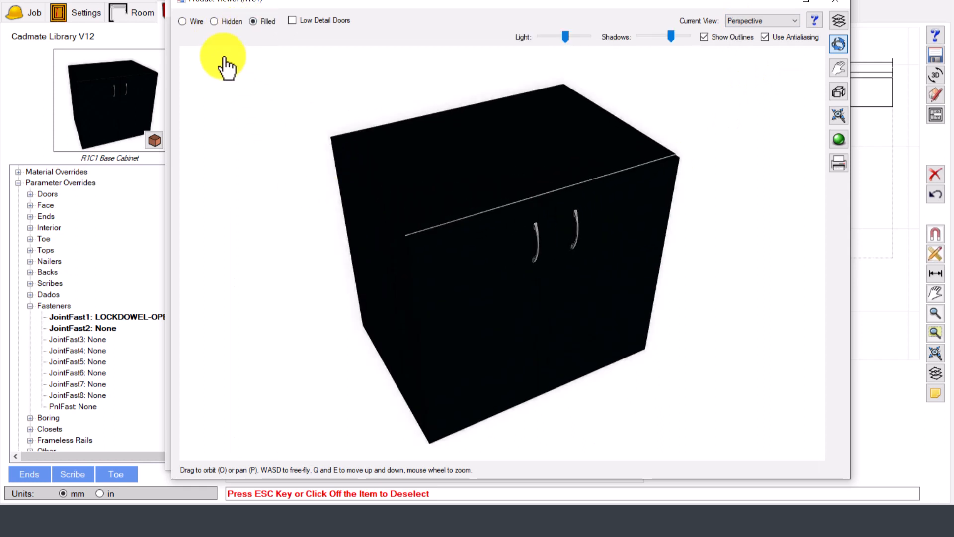
left_click(215, 21)
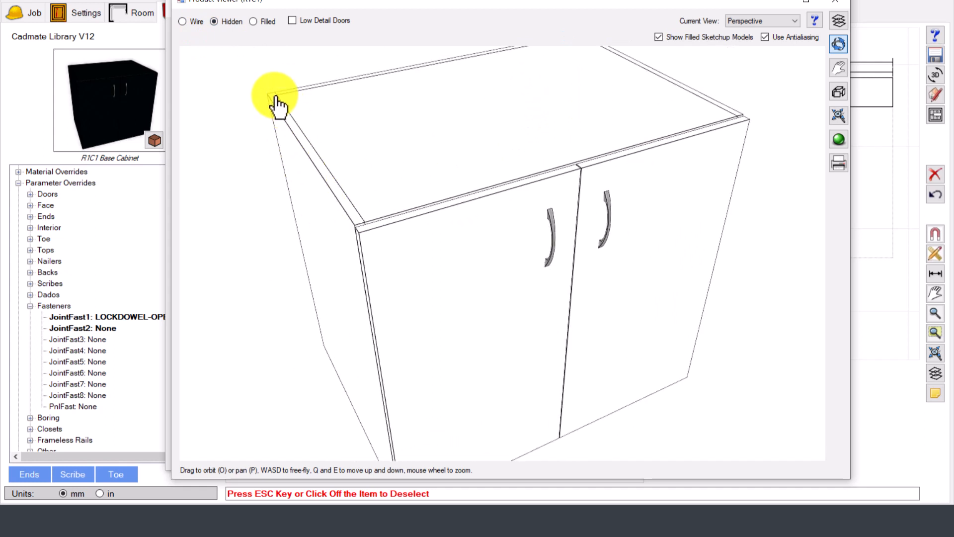
mouse_move(316, 213)
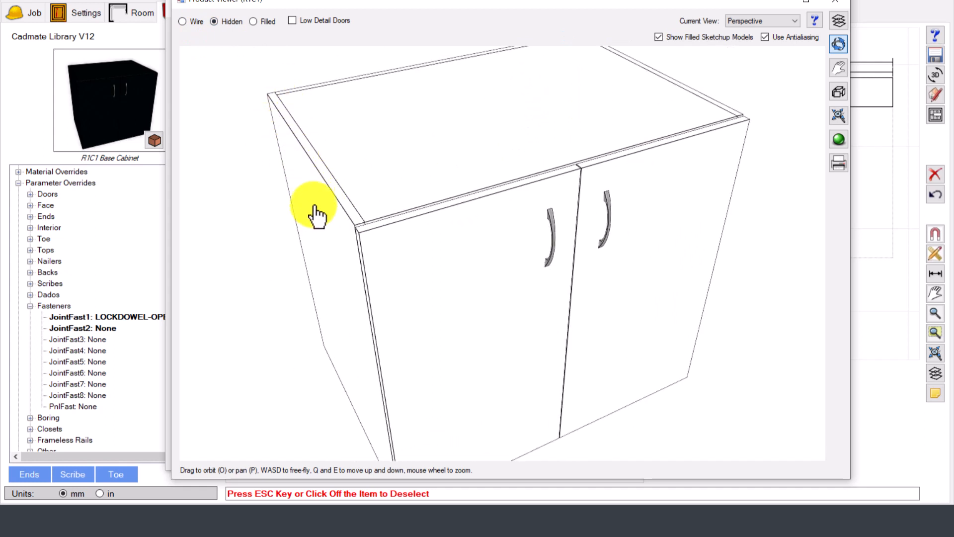
mouse_move(364, 232)
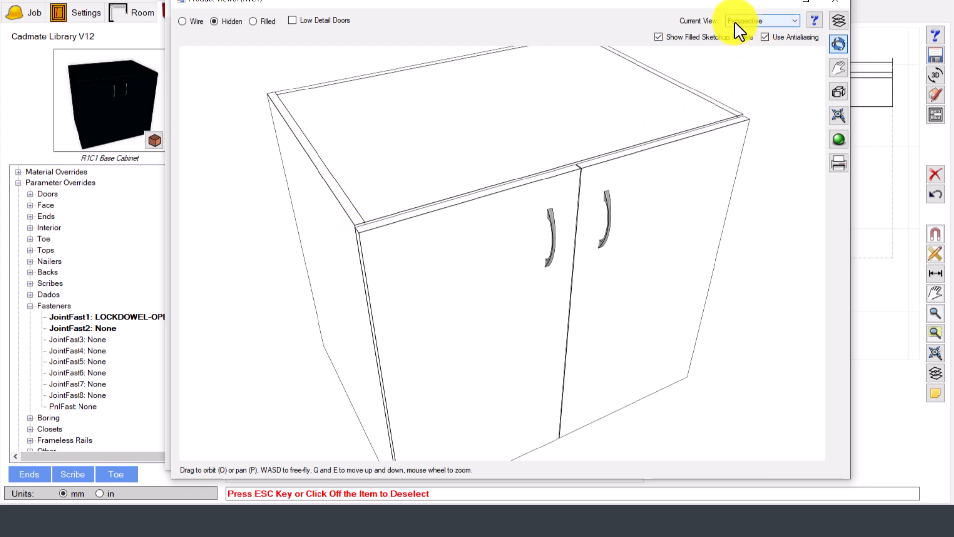
left_click(761, 20)
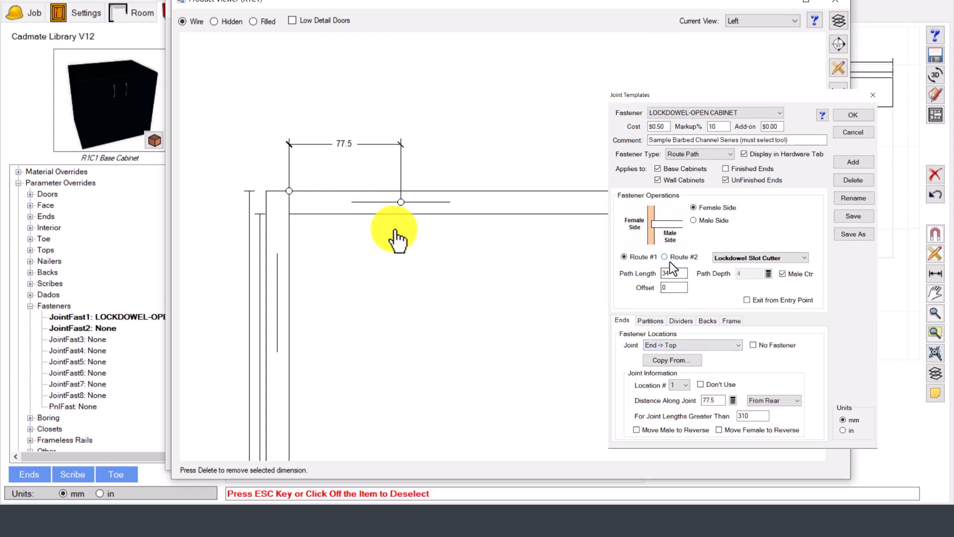
Dimension the rear top slot's 34 mm length above the joint in the left view.
left_click(665, 257)
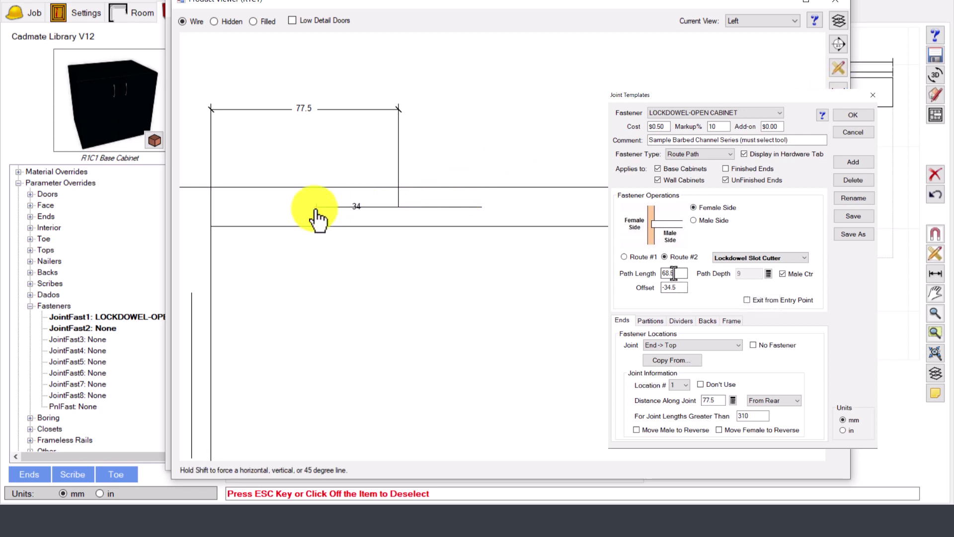
left_click(356, 155)
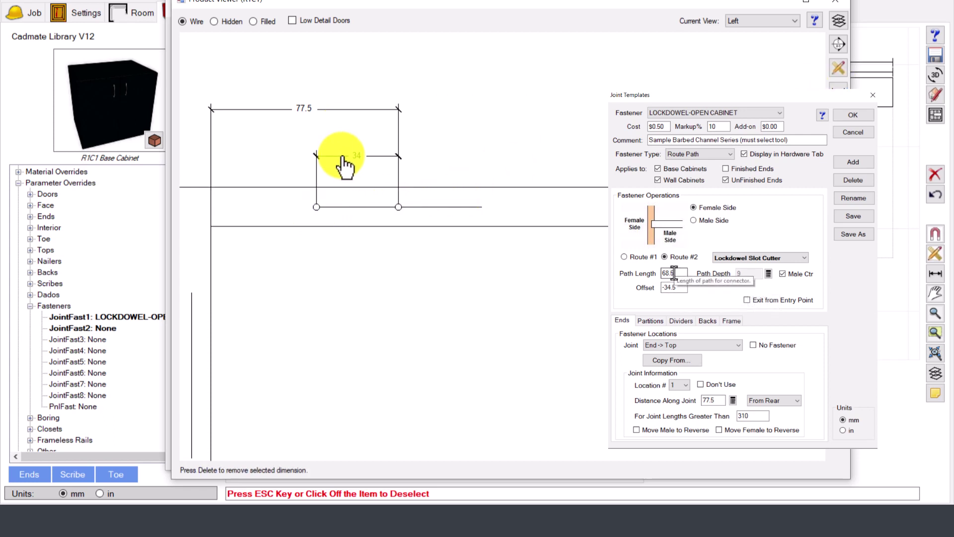
mouse_move(747, 338)
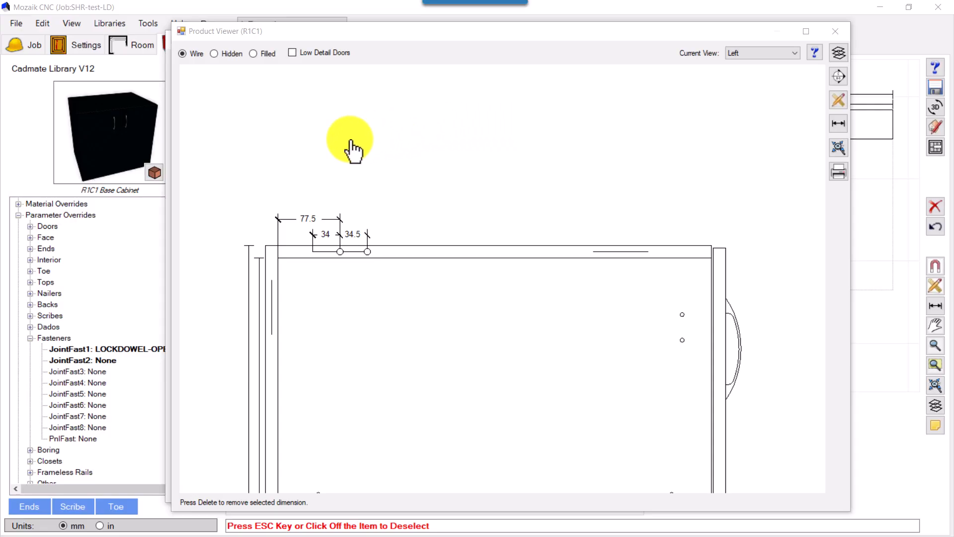
mouse_move(217, 99)
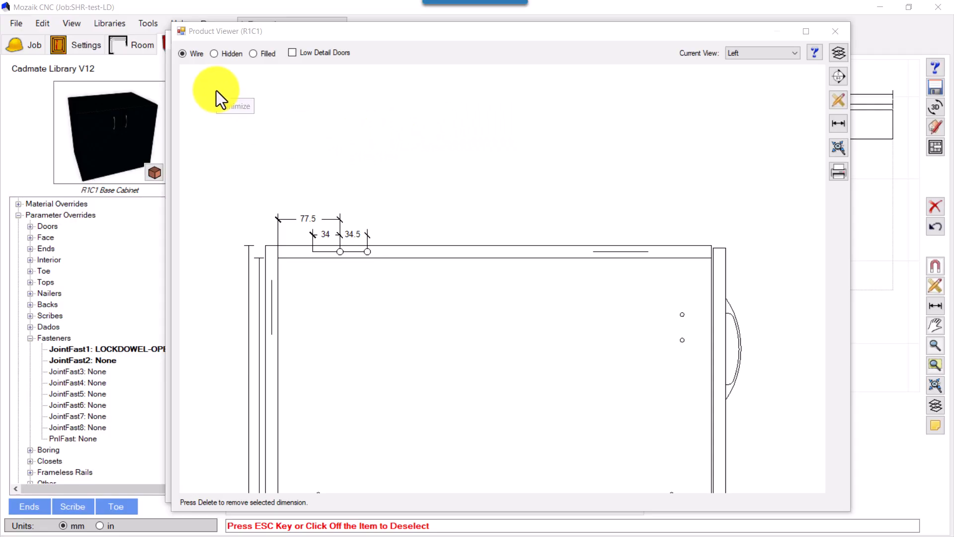
mouse_move(715, 249)
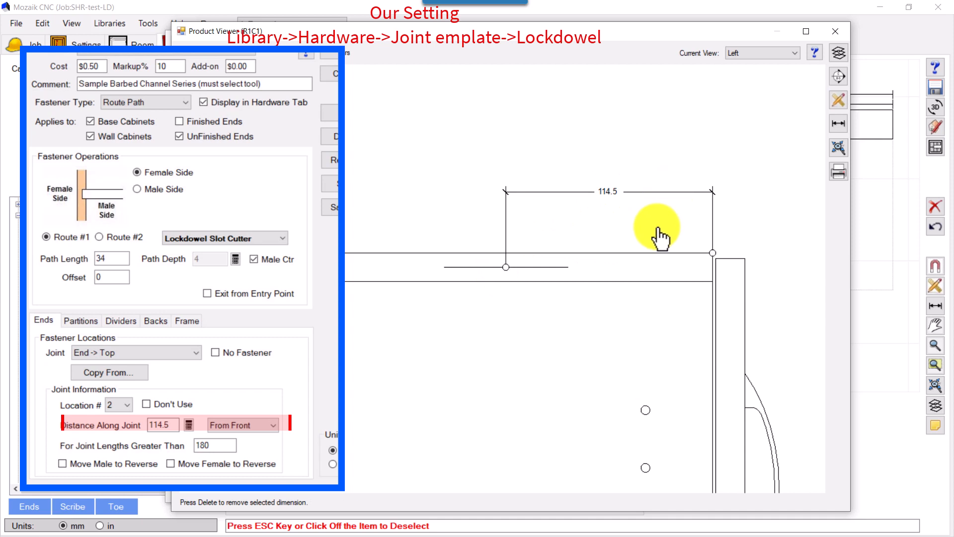
mouse_move(505, 228)
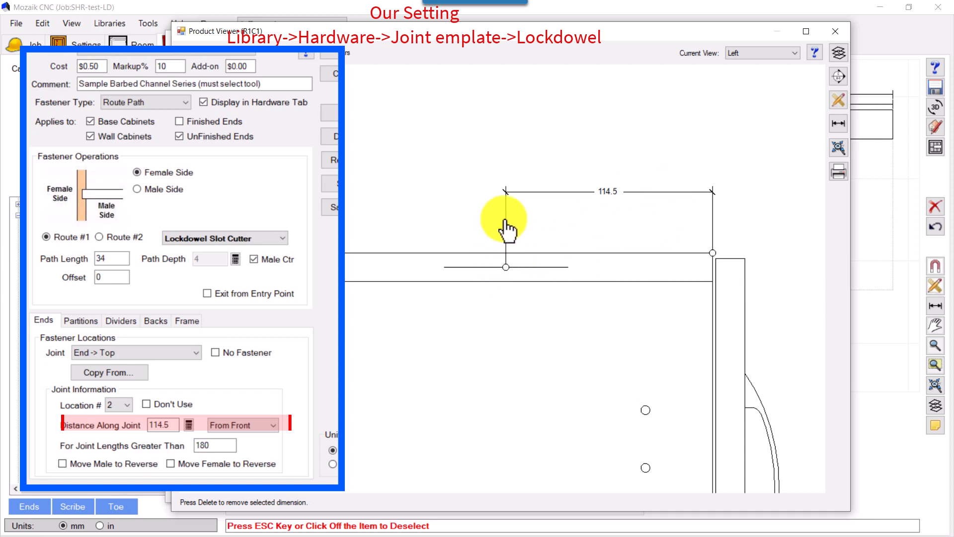
mouse_move(505, 270)
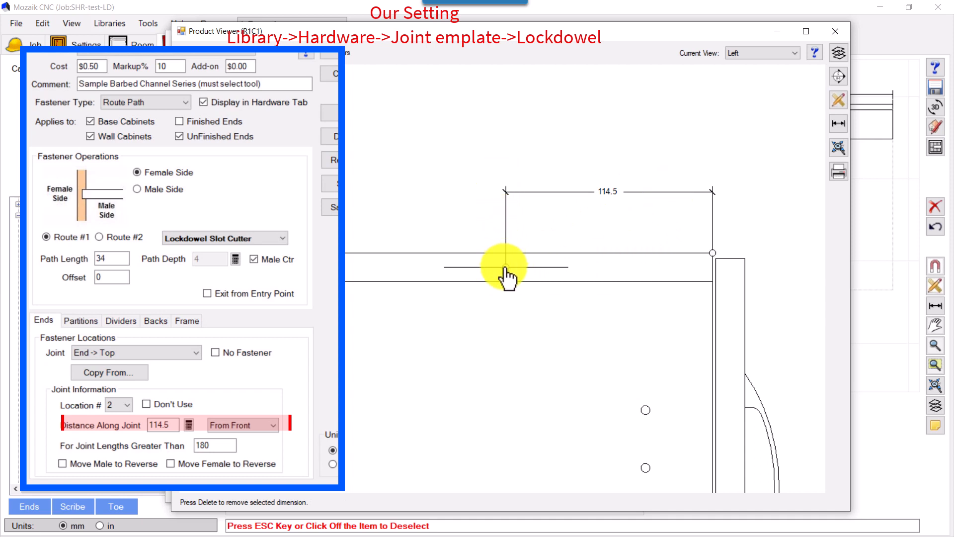
mouse_move(538, 248)
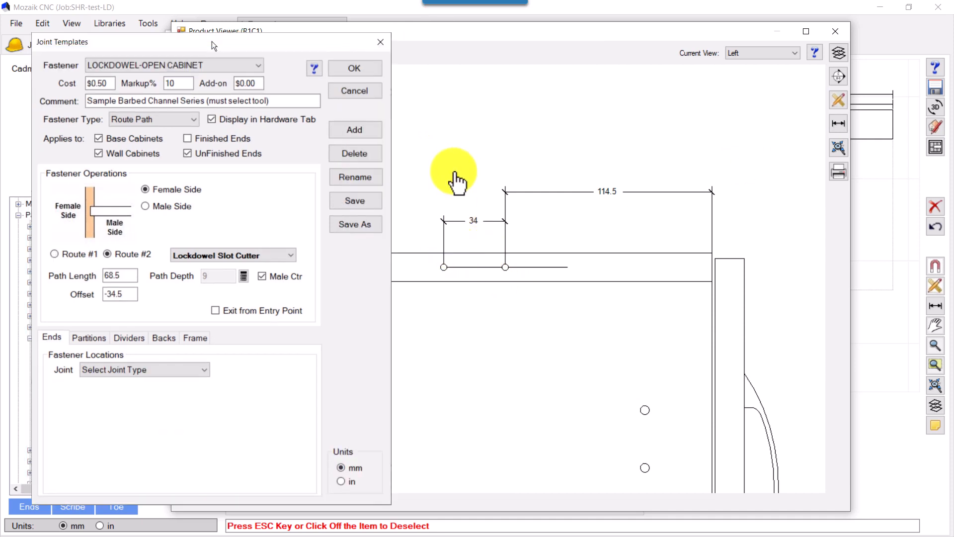
mouse_move(861, 137)
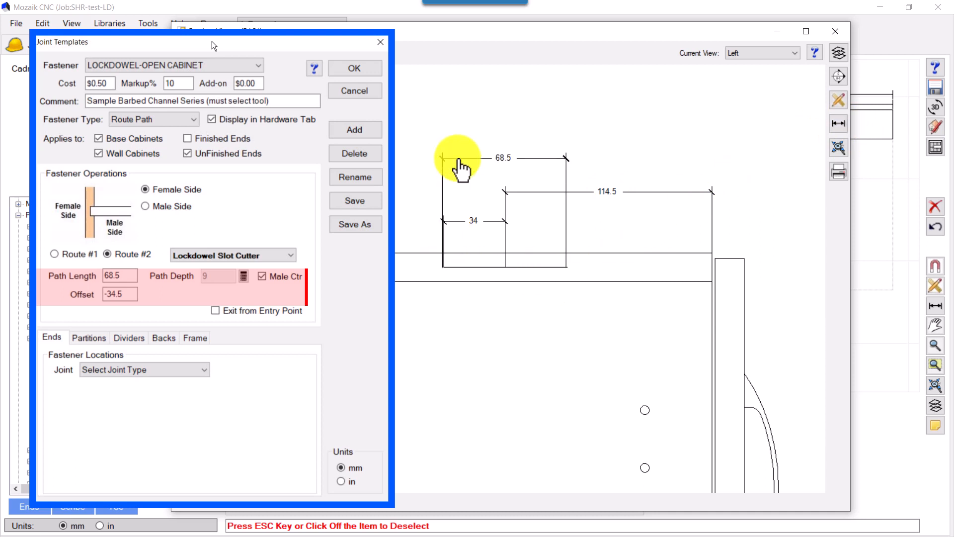
mouse_move(554, 278)
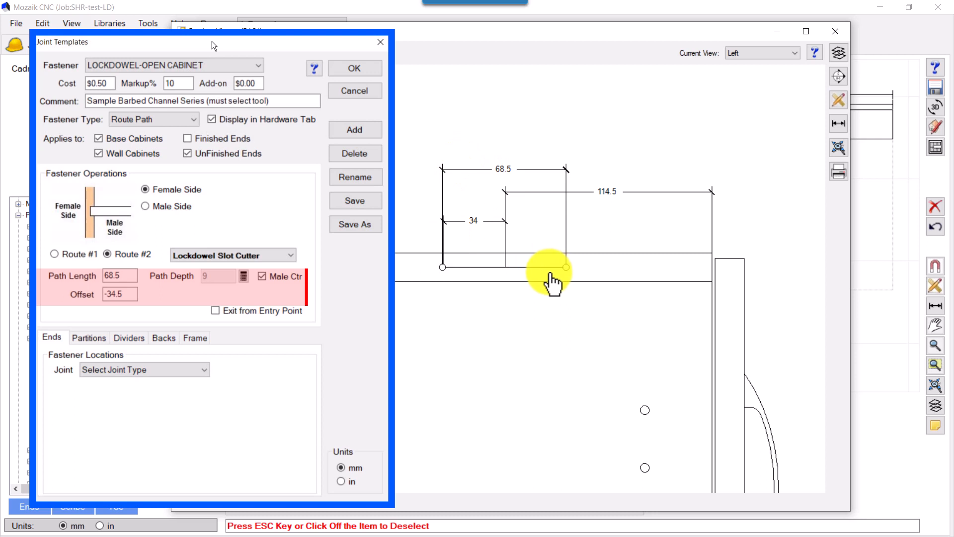
mouse_move(584, 237)
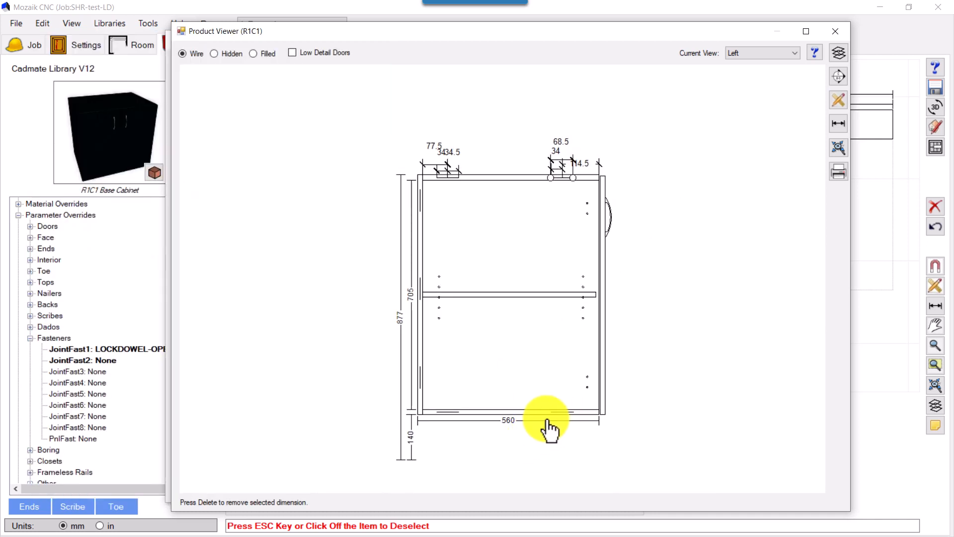
mouse_move(419, 198)
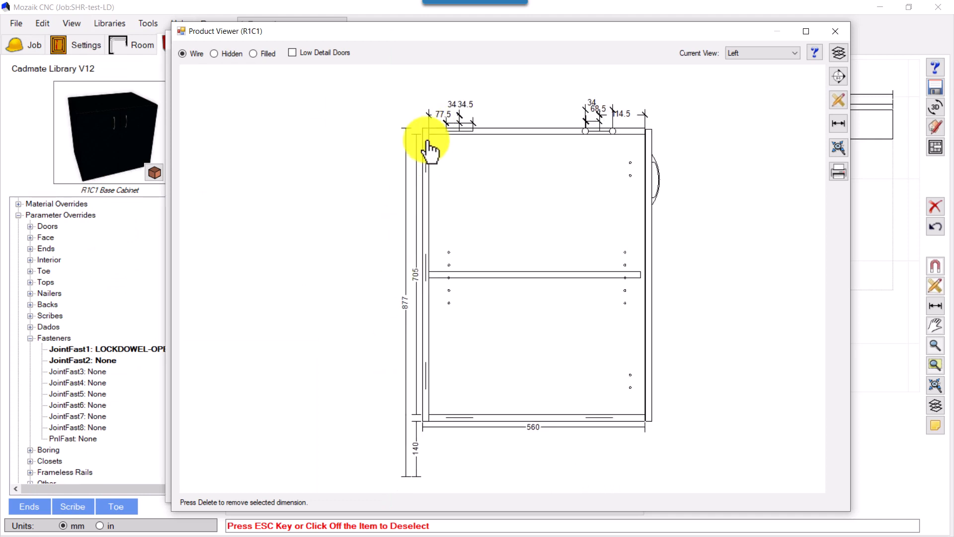
mouse_move(433, 423)
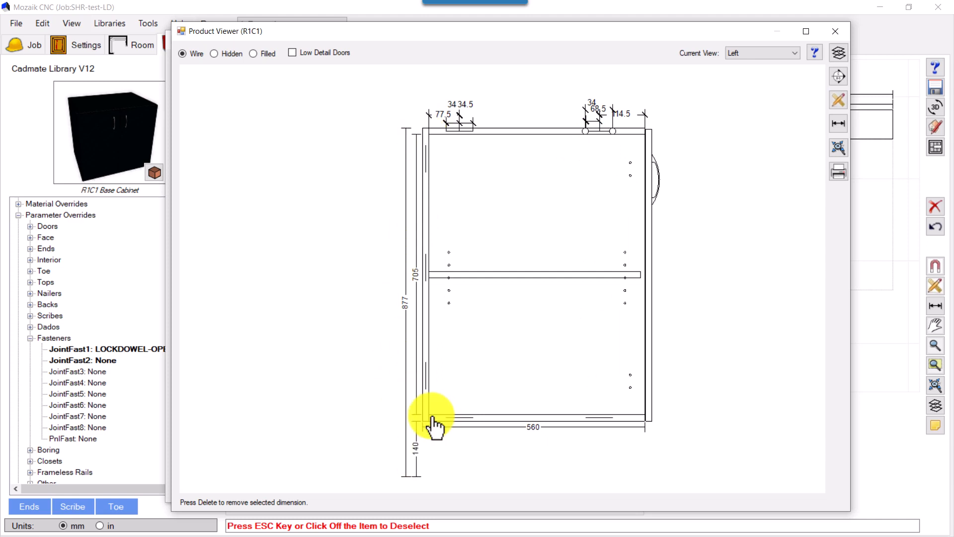
Zoom to the rear edge and begin a vertical 77.5 dimension from the top.
double_click(106, 349)
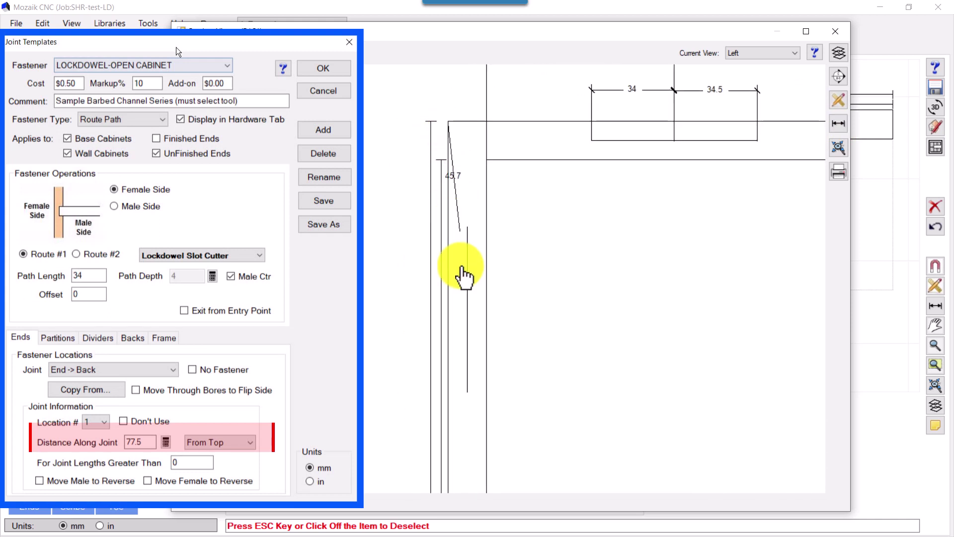
mouse_move(398, 194)
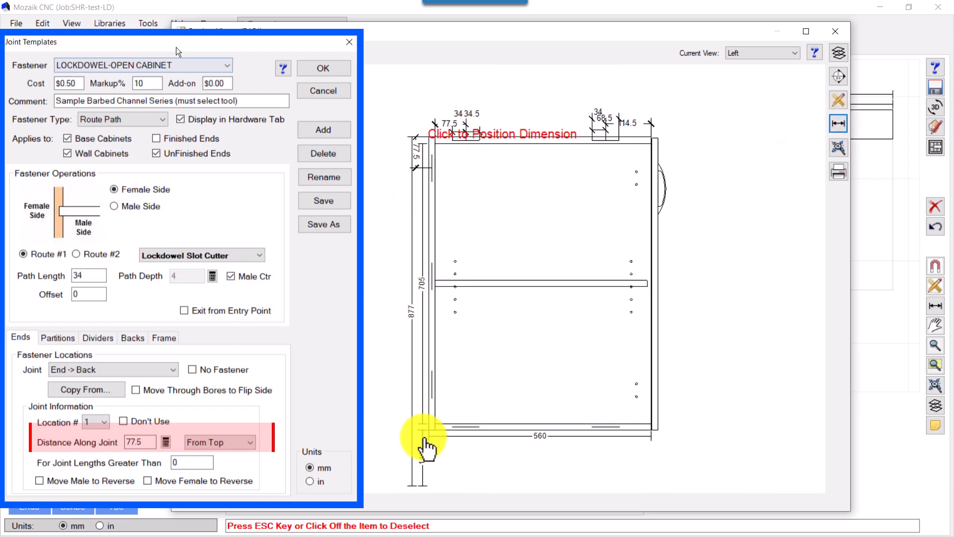
left_click(322, 68)
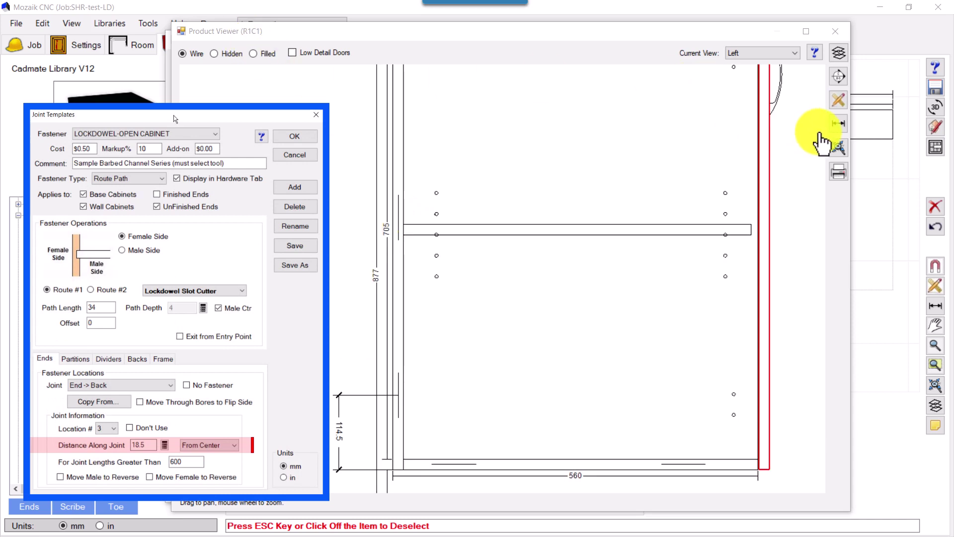
Start another dimension for the 114.5 lower back-joint slot on the rear edge.
left_click(838, 123)
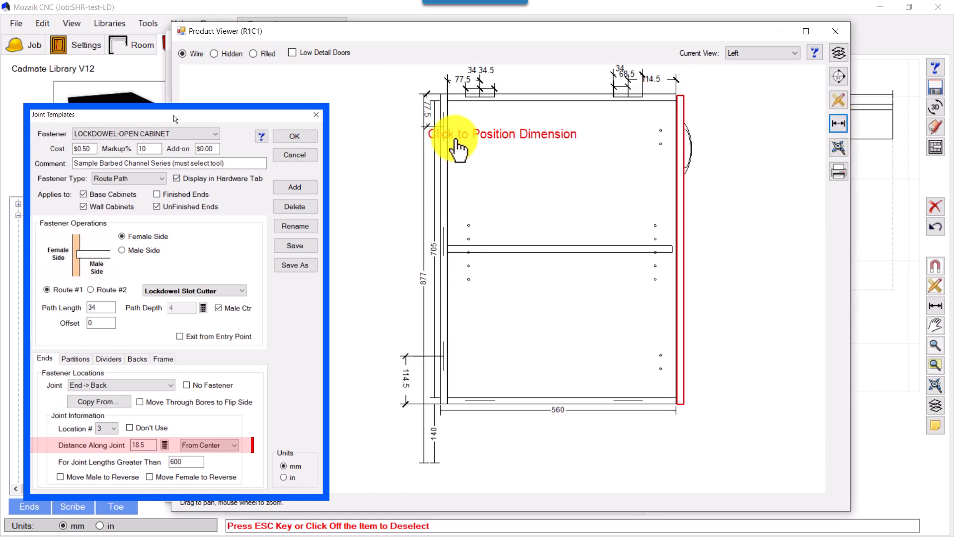
mouse_move(435, 329)
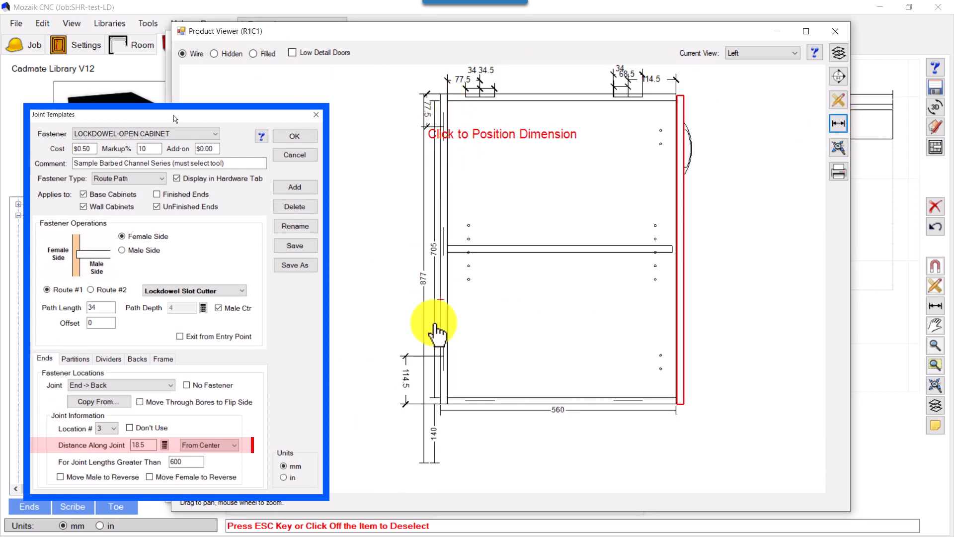
mouse_move(441, 131)
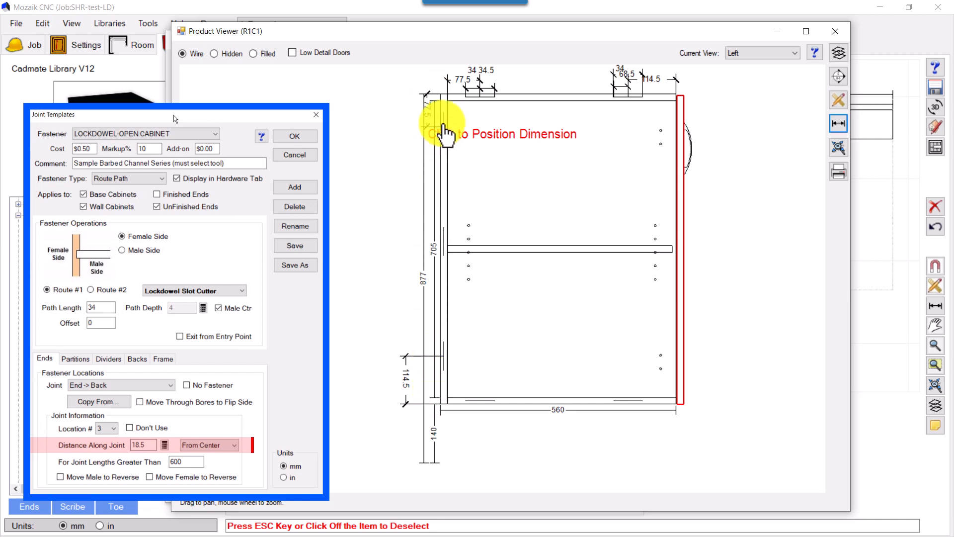
mouse_move(435, 195)
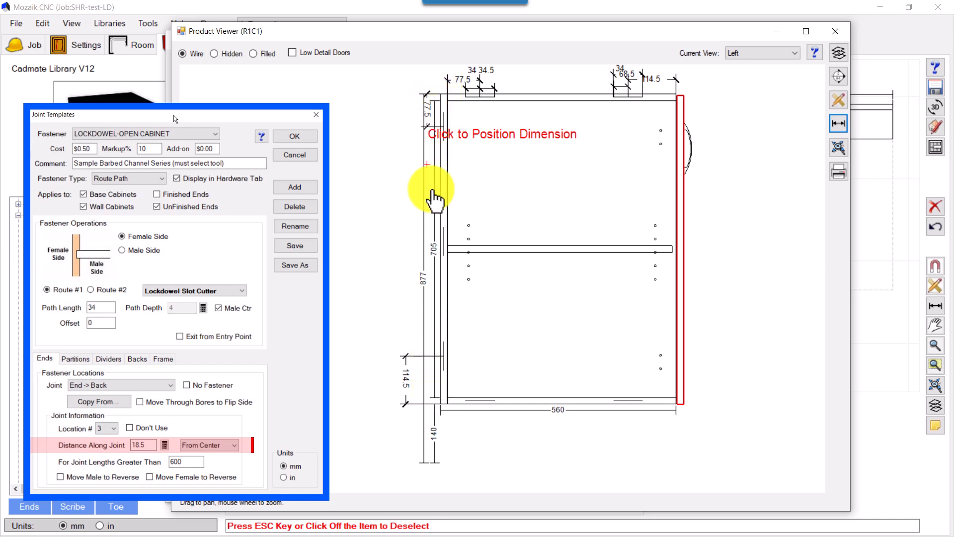
mouse_move(444, 261)
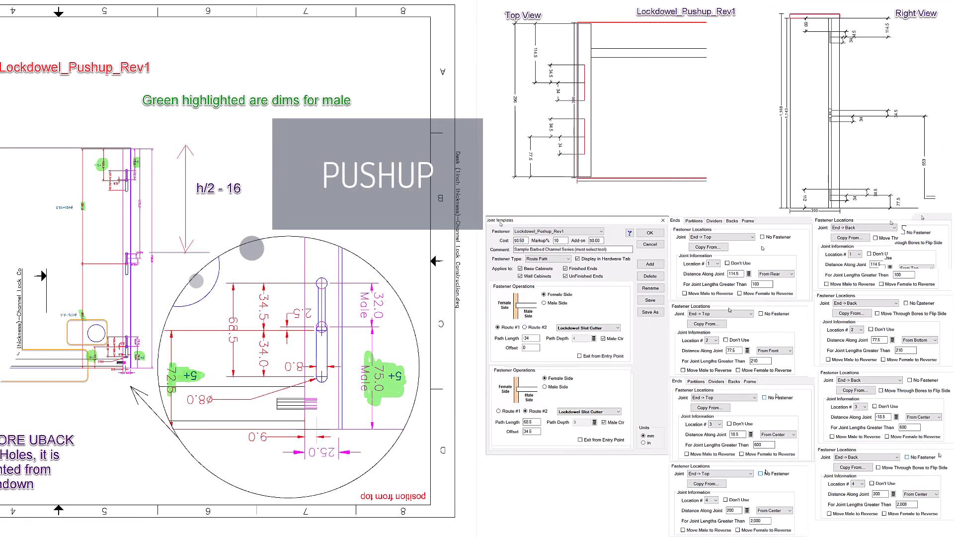
left_click(915, 264)
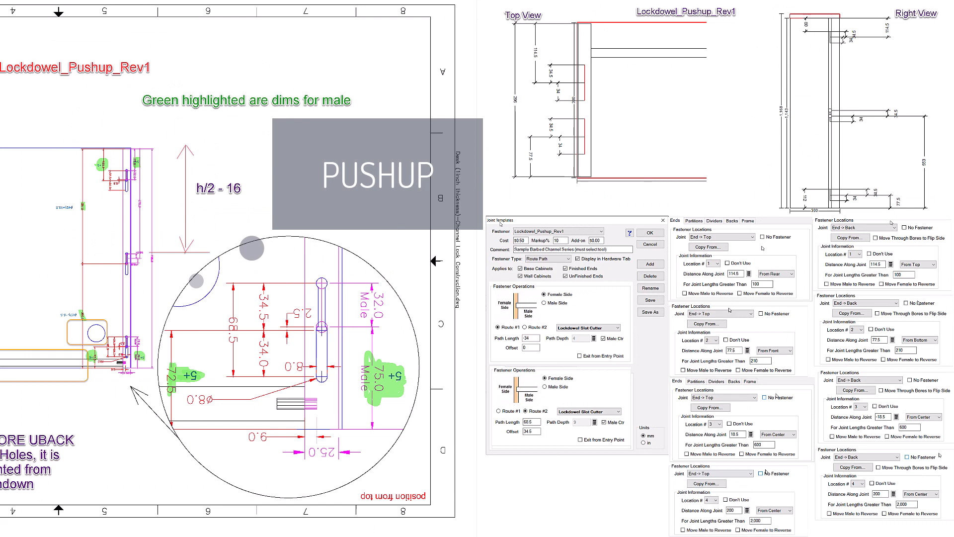